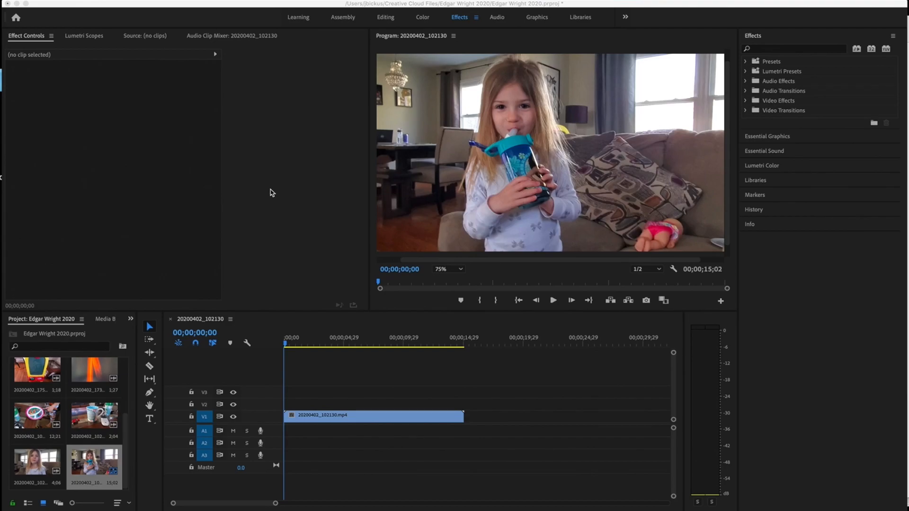
mouse_move(298, 229)
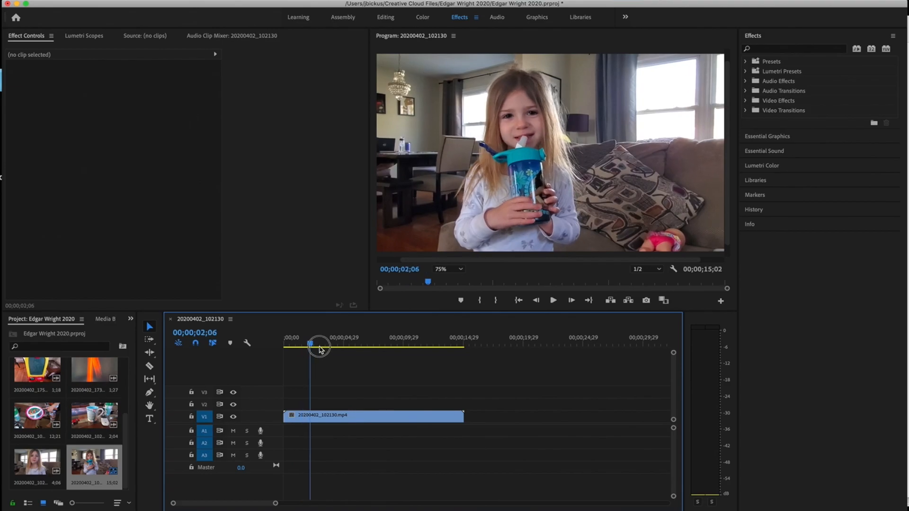
- Scrub the girl's clip from its opening through to just before the close-up
drag(319, 346, 358, 347)
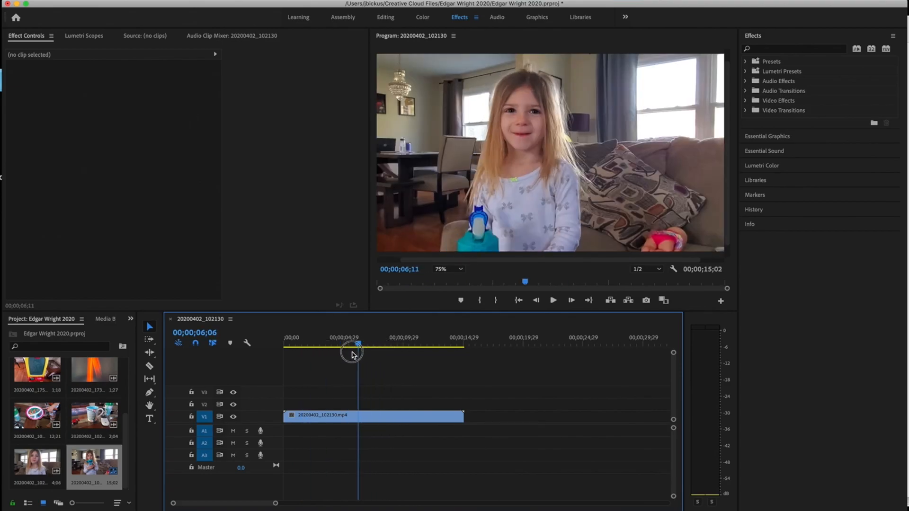
drag(352, 352, 290, 352)
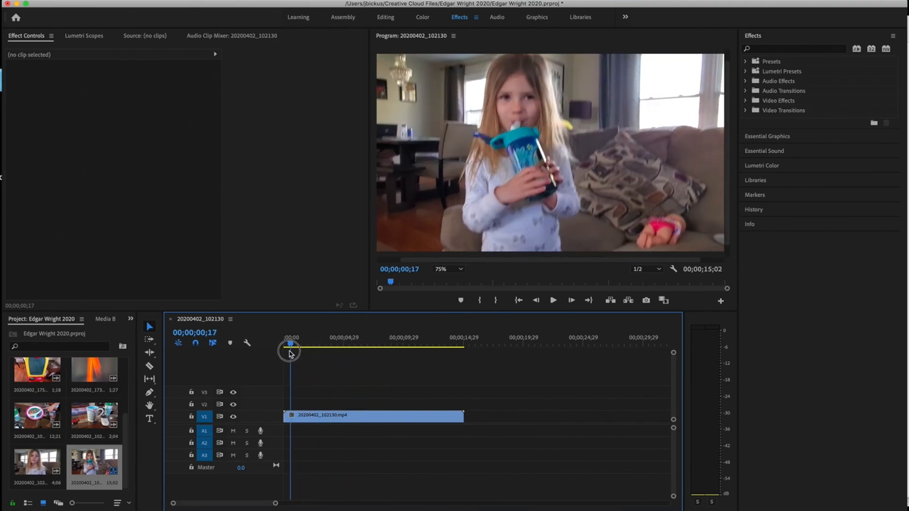
drag(289, 353, 307, 353)
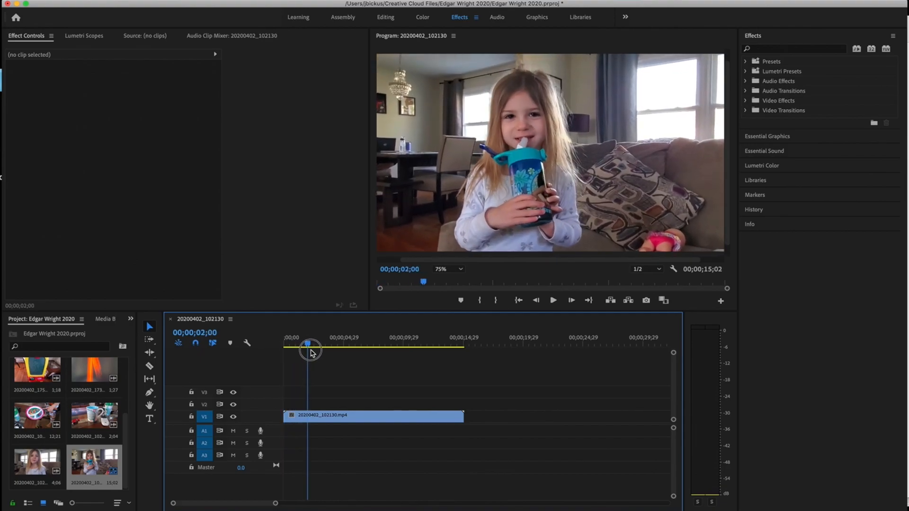
drag(307, 353, 358, 352)
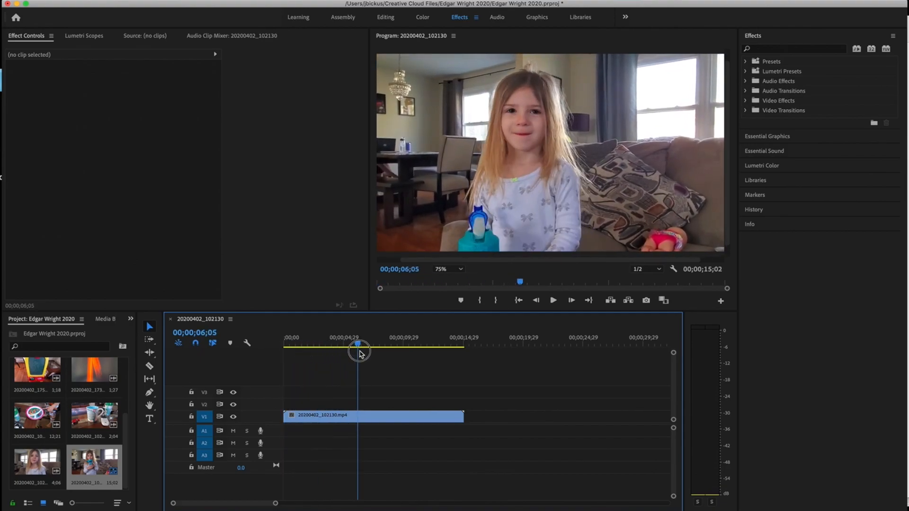
- Settle the playhead on the exact frame at 00;00;07;00 where the close-up of her face begins
drag(358, 353, 368, 353)
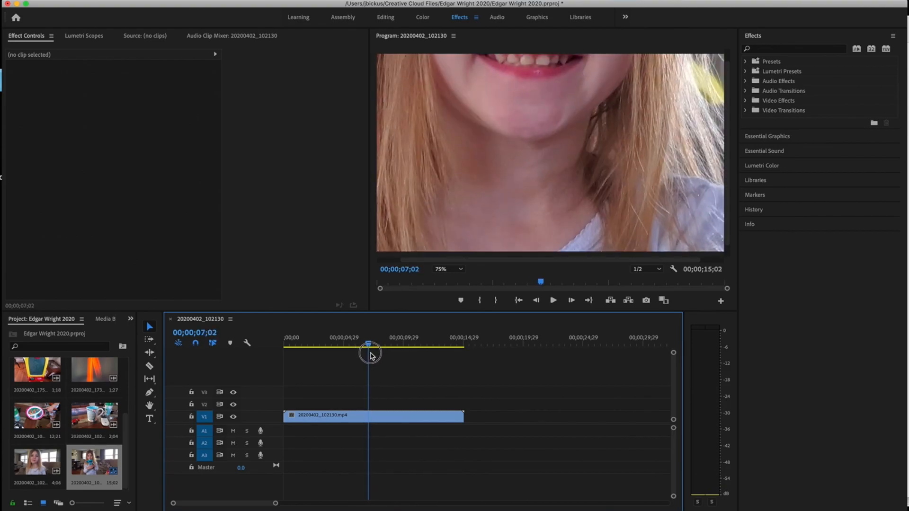
drag(369, 355, 366, 354)
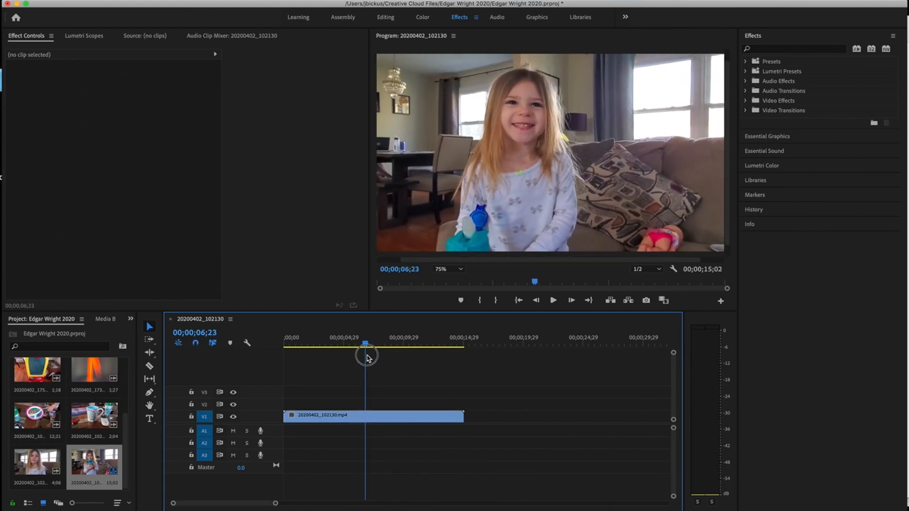
drag(366, 355, 371, 355)
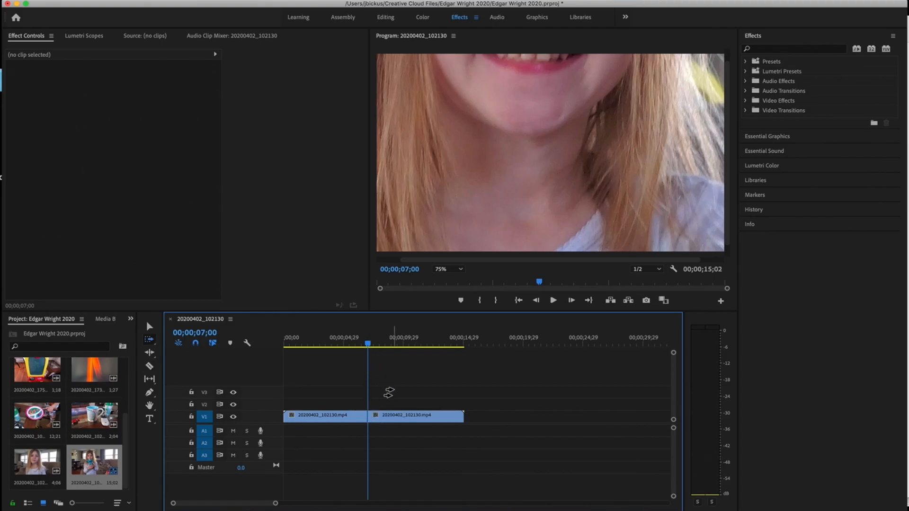
- Remove the close-up piece and set the kept piece to start near 6;12, leaving about 17 frames
click(414, 416)
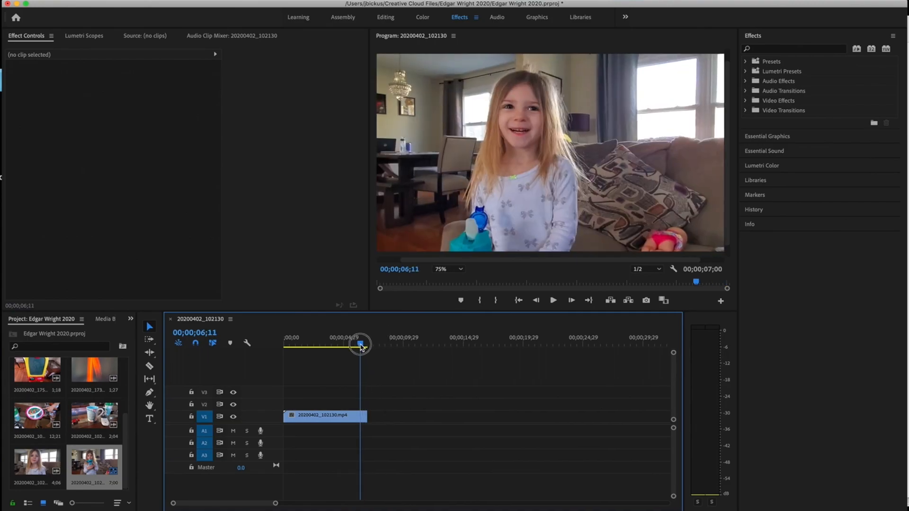
drag(360, 345, 344, 347)
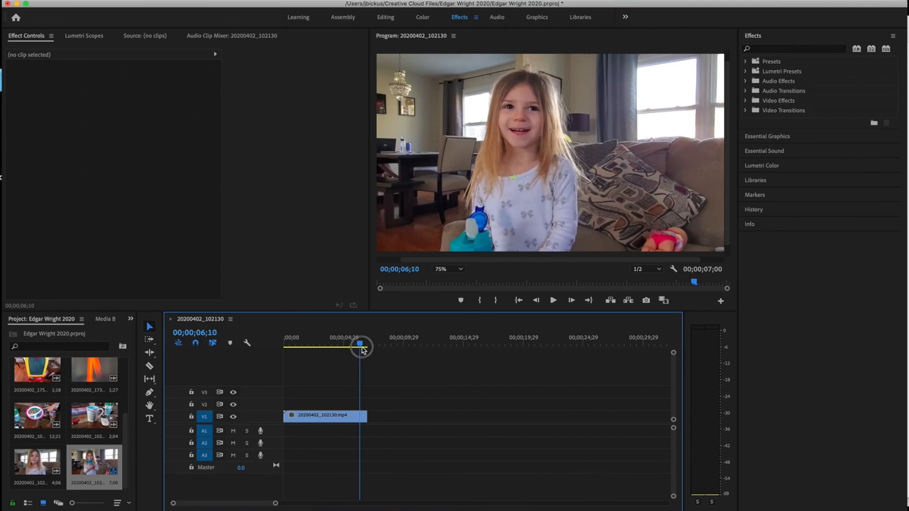
drag(360, 343, 363, 343)
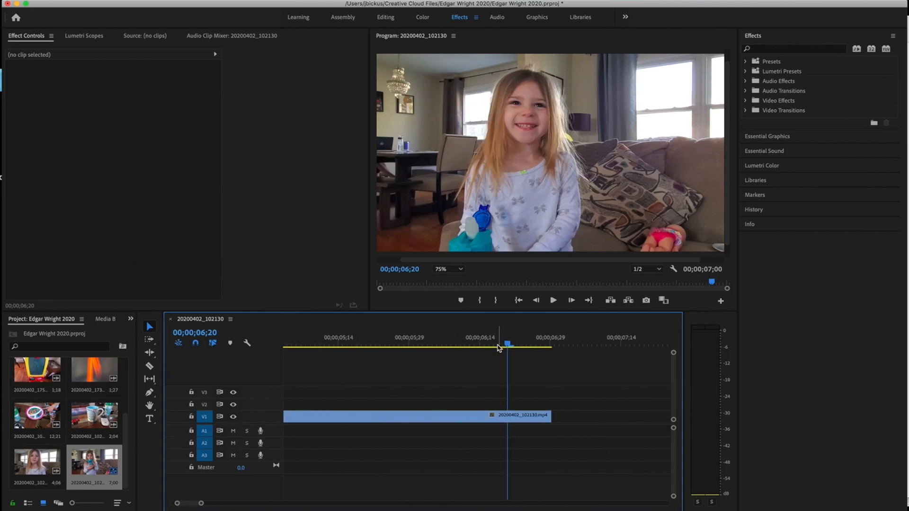
drag(508, 345, 470, 345)
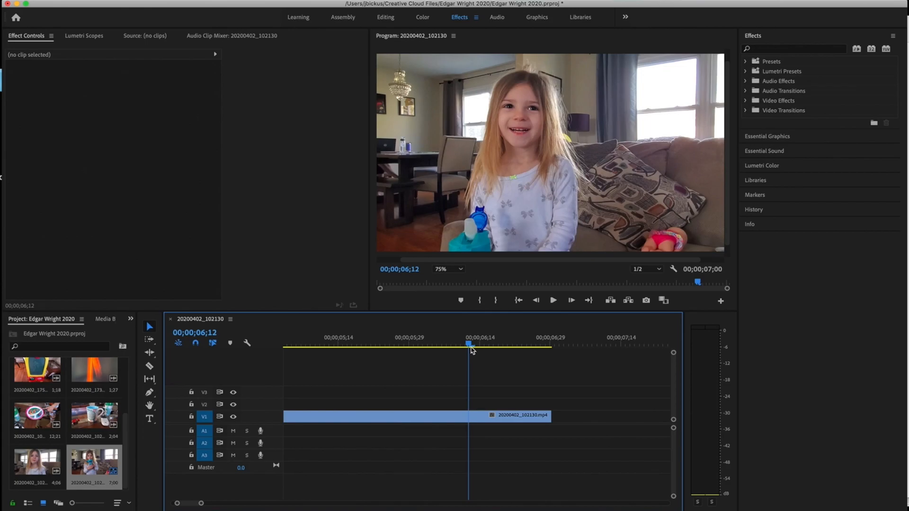
click(149, 366)
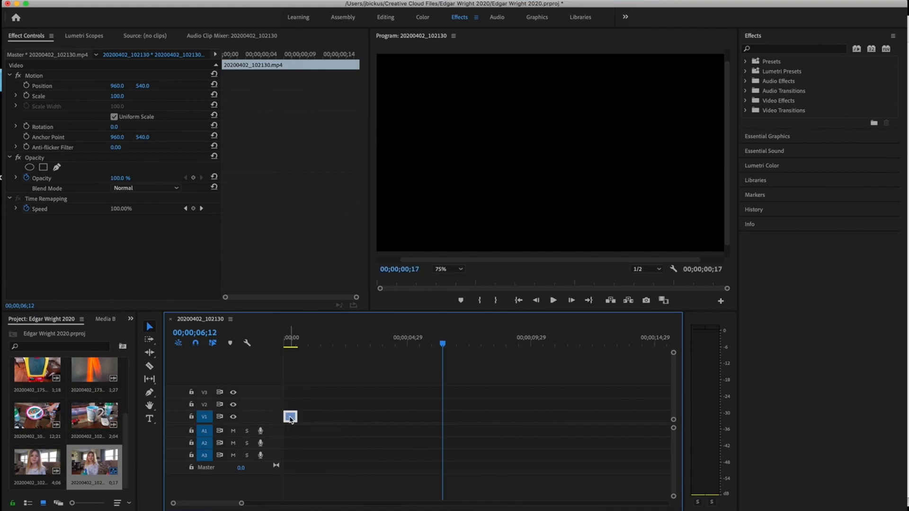
mouse_move(290, 418)
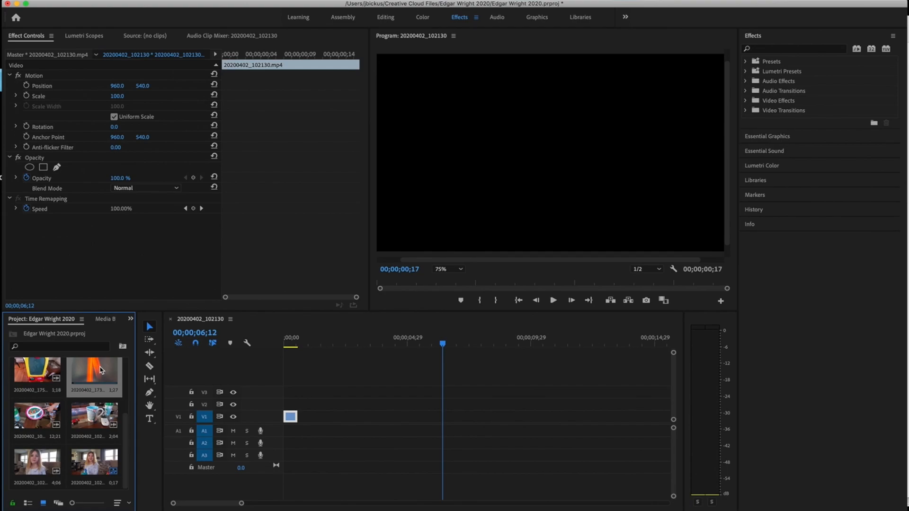
- Load the orange light-streak clip in the Source Monitor and scrub its opening pan
double_click(94, 373)
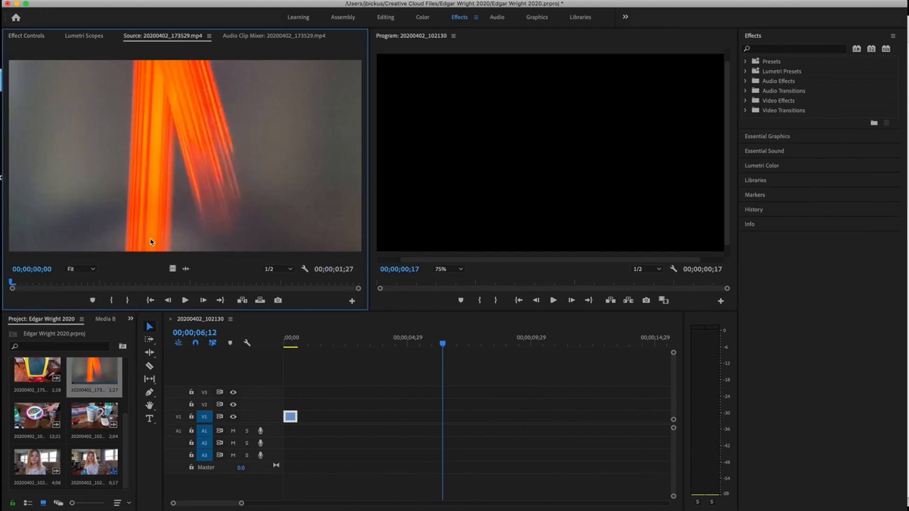
drag(12, 284, 44, 284)
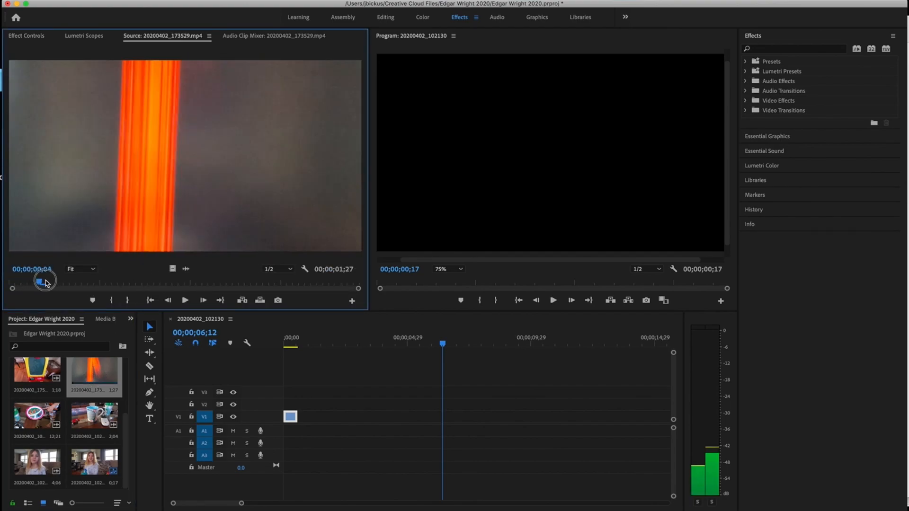
drag(42, 282, 58, 283)
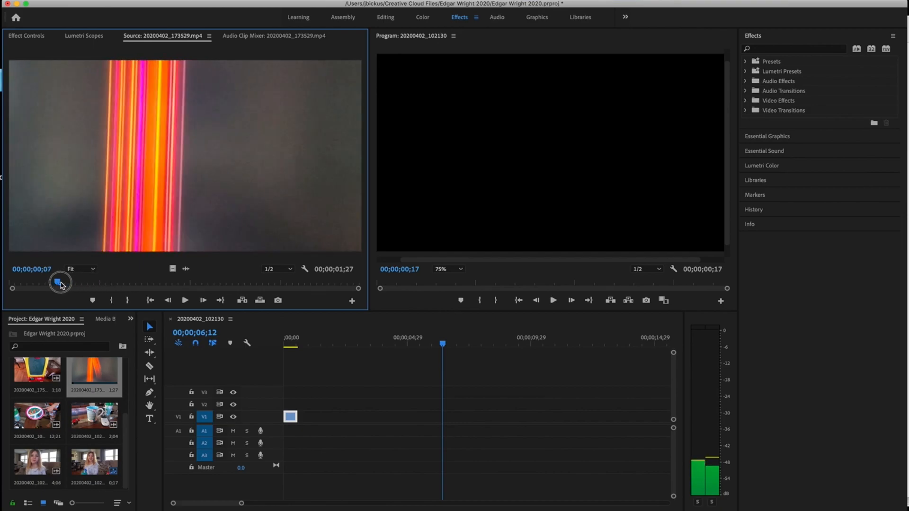
drag(57, 284, 101, 278)
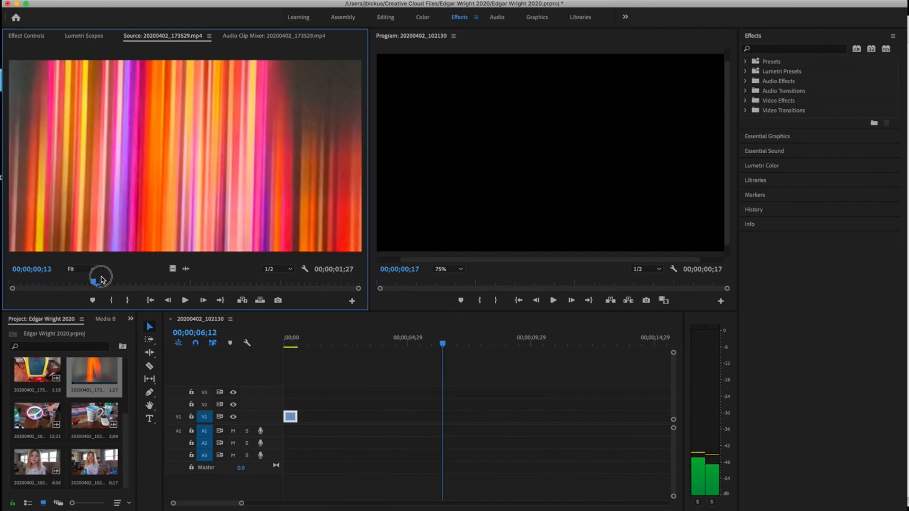
drag(100, 288, 38, 288)
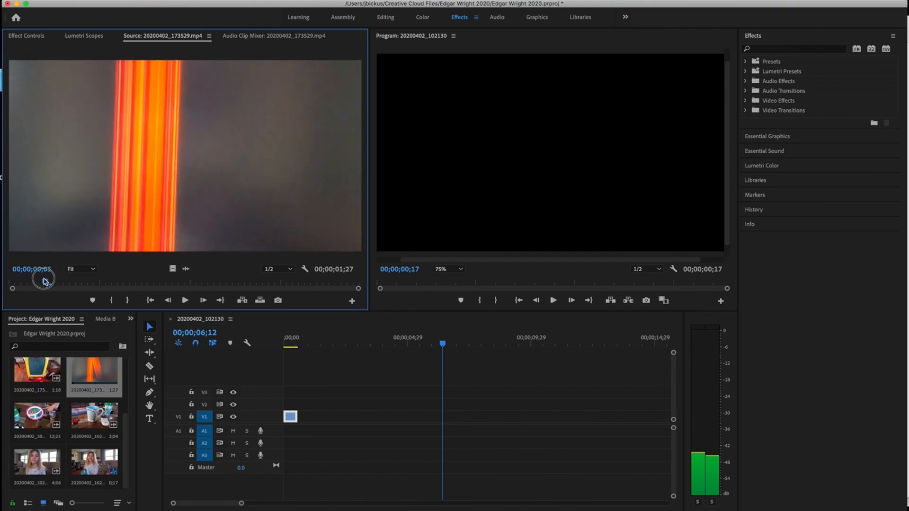
drag(43, 288, 23, 288)
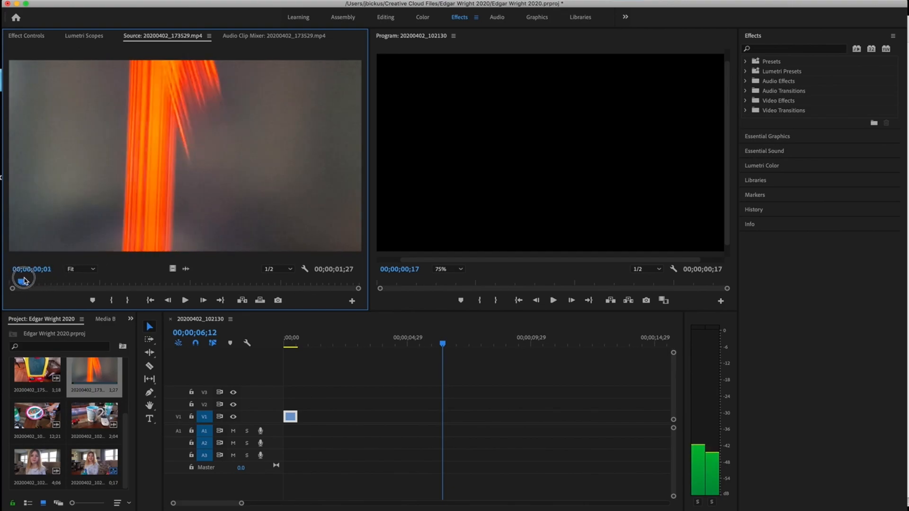
- Mark In at 0;00 and find the end of the whip-pan motion around 0;17
click(116, 301)
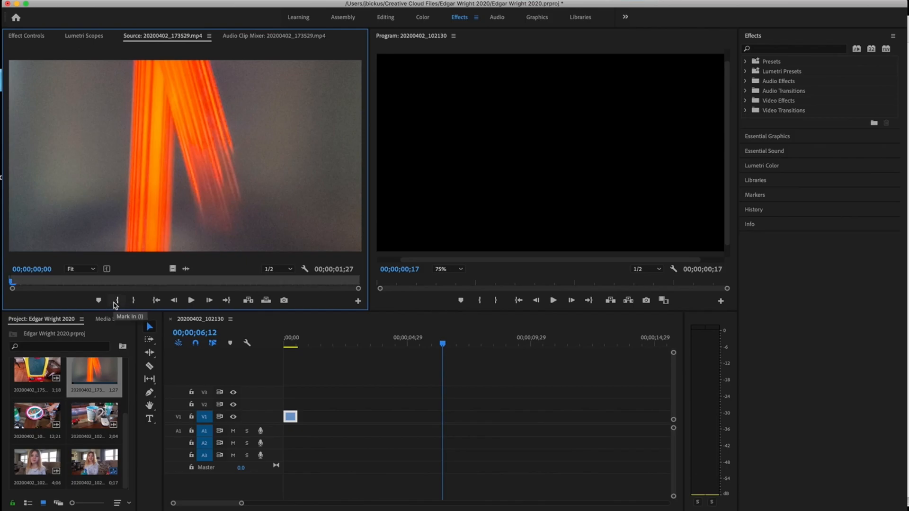
mouse_move(26, 289)
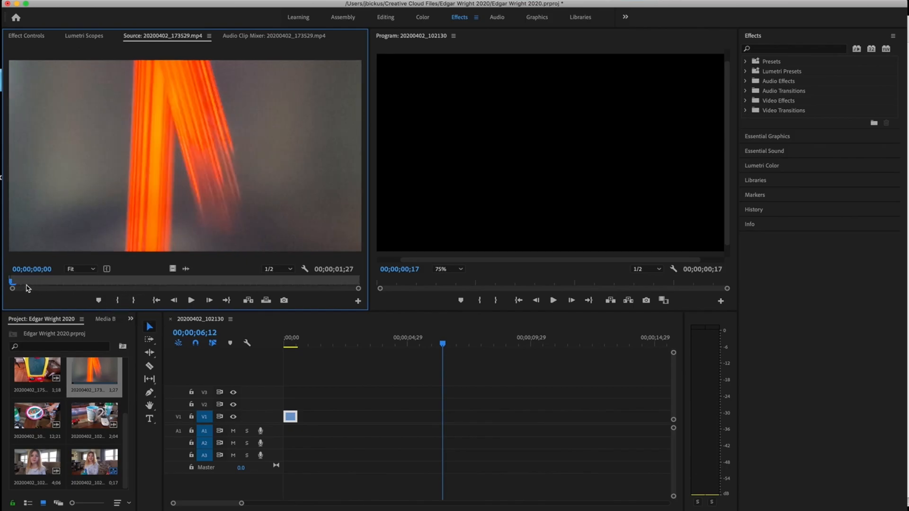
drag(12, 288, 90, 281)
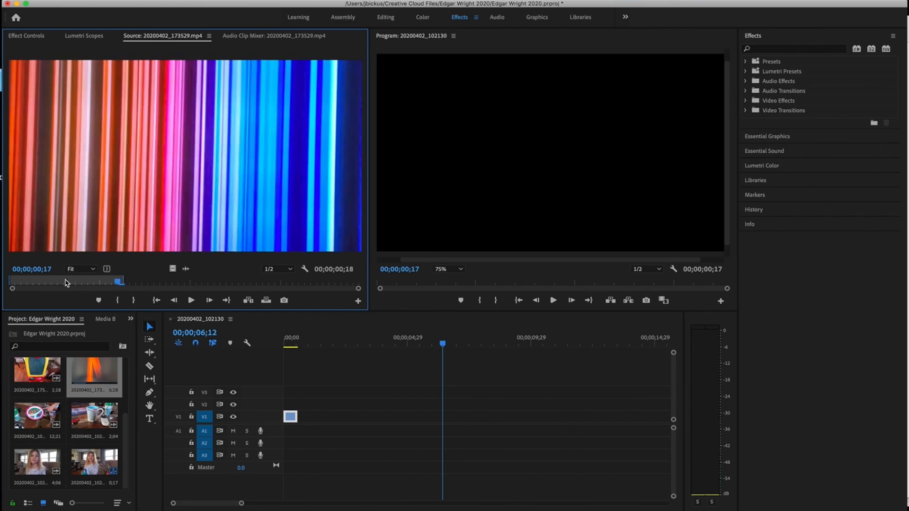
drag(121, 282, 312, 283)
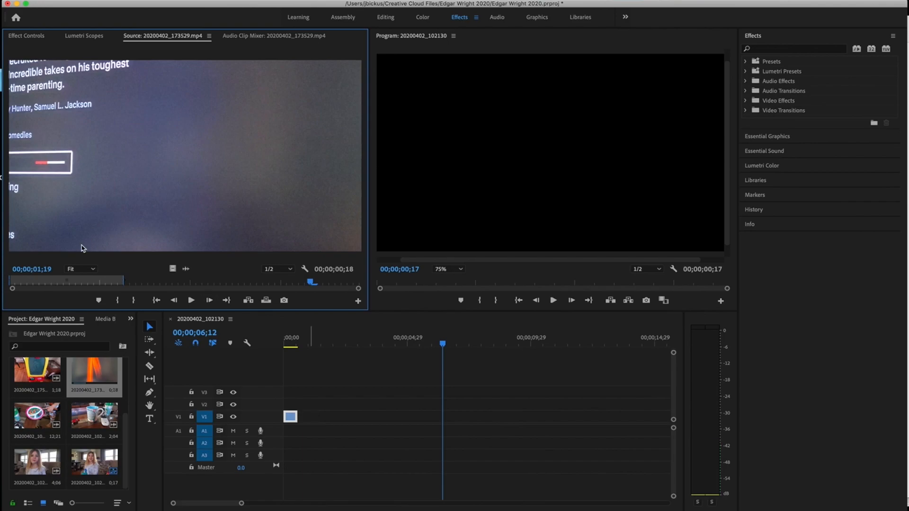
mouse_move(171, 267)
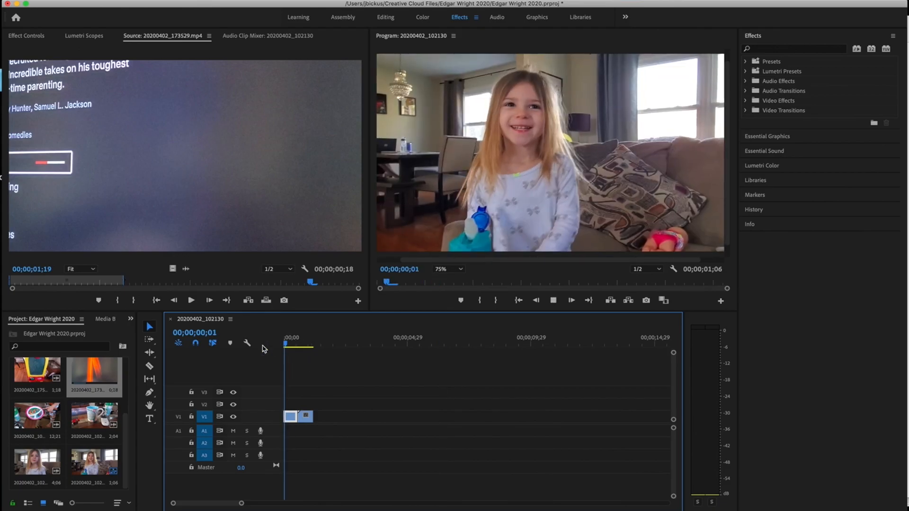
- Trim a few frames off the girl's piece and play the two-clip sequence from near its start
drag(284, 347, 297, 347)
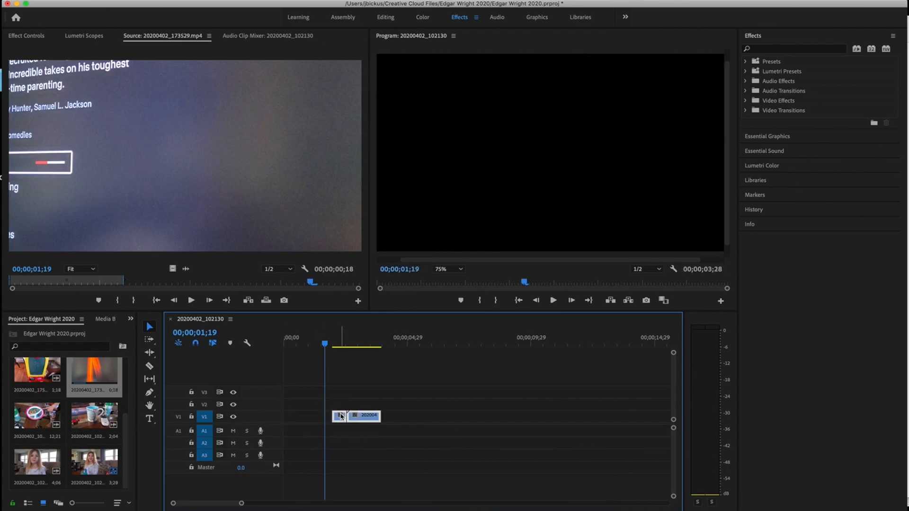
drag(338, 416, 324, 416)
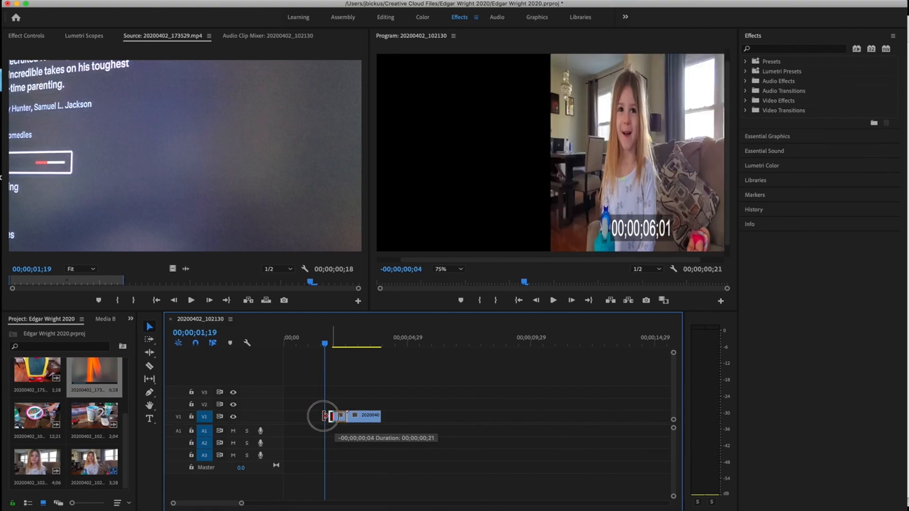
drag(325, 416, 307, 416)
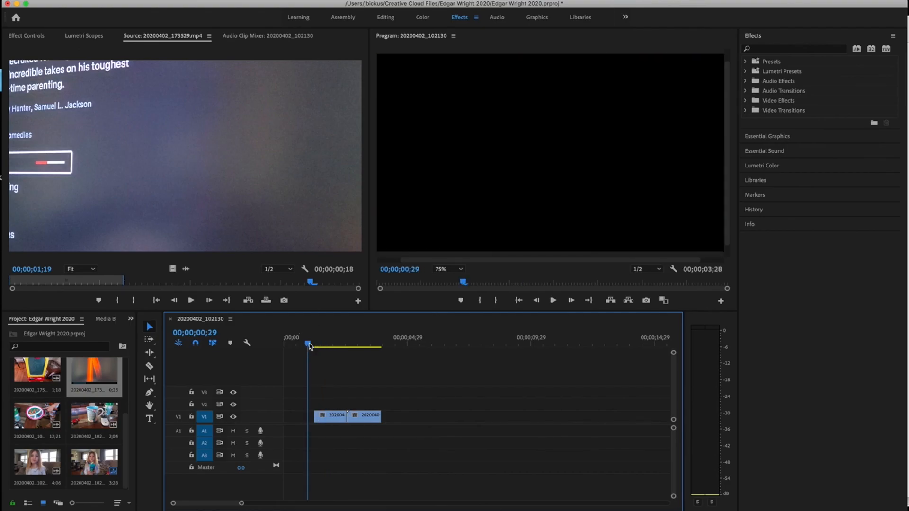
click(552, 301)
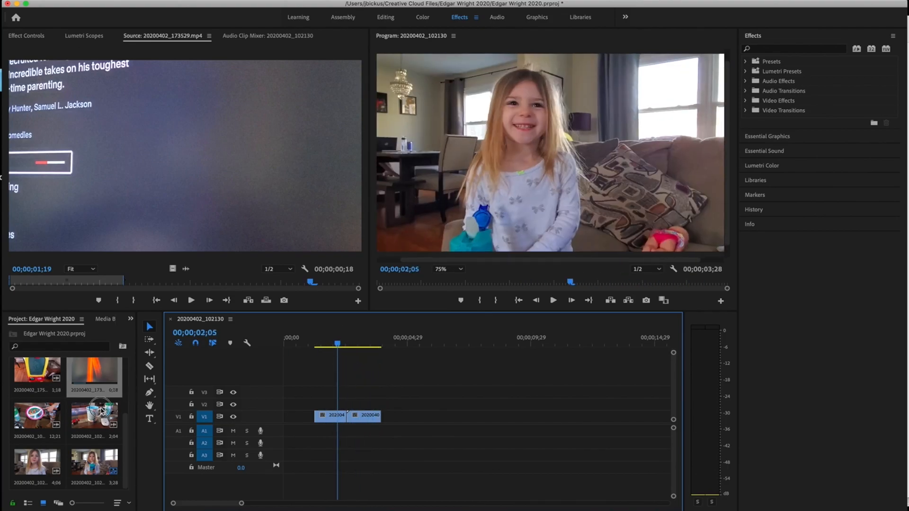
- Load the mug-and-remote footage and locate the short 18-frame stretch to use after the light streaks
double_click(94, 420)
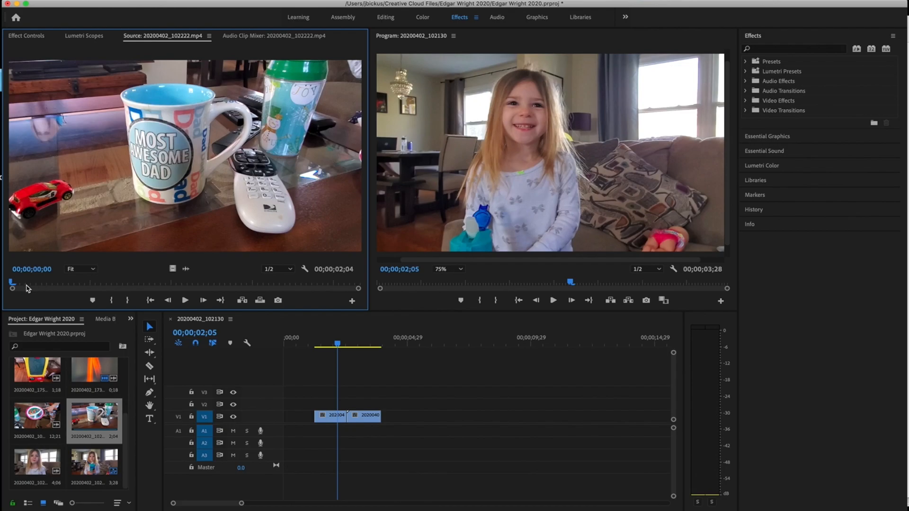
drag(11, 283, 58, 283)
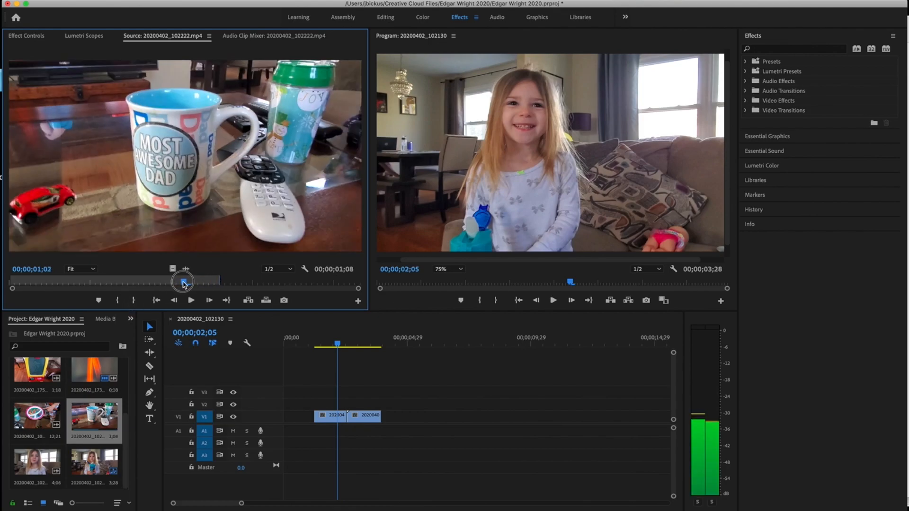
drag(183, 282, 117, 282)
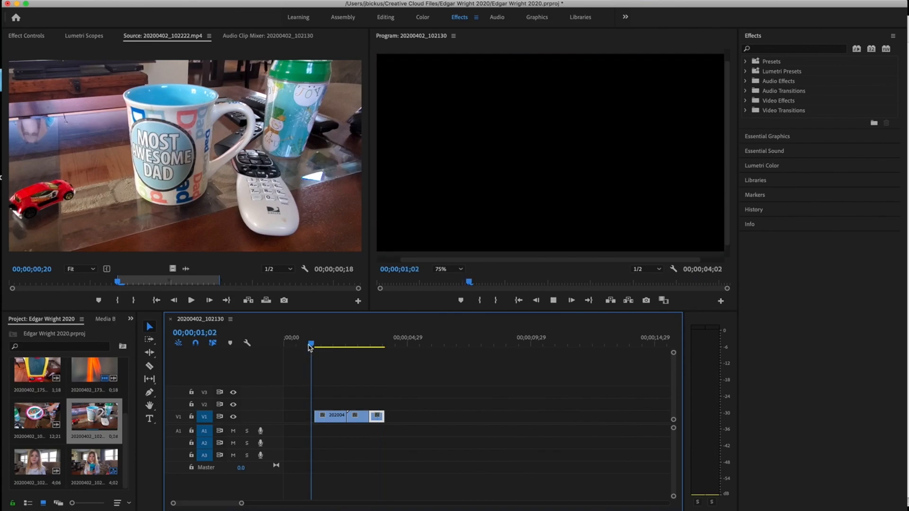
- Extend the mug clip's end and scrub through its punch-in zoom toward the mug lettering and back out
click(360, 347)
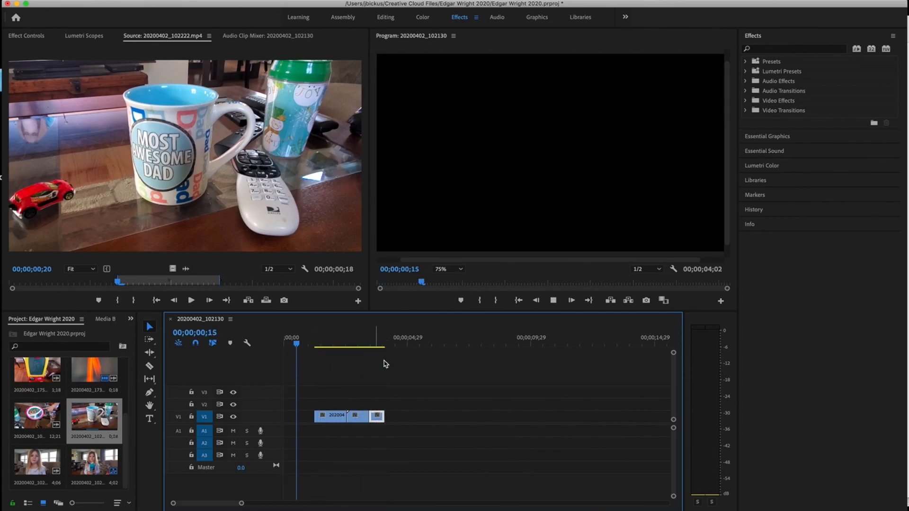
click(383, 345)
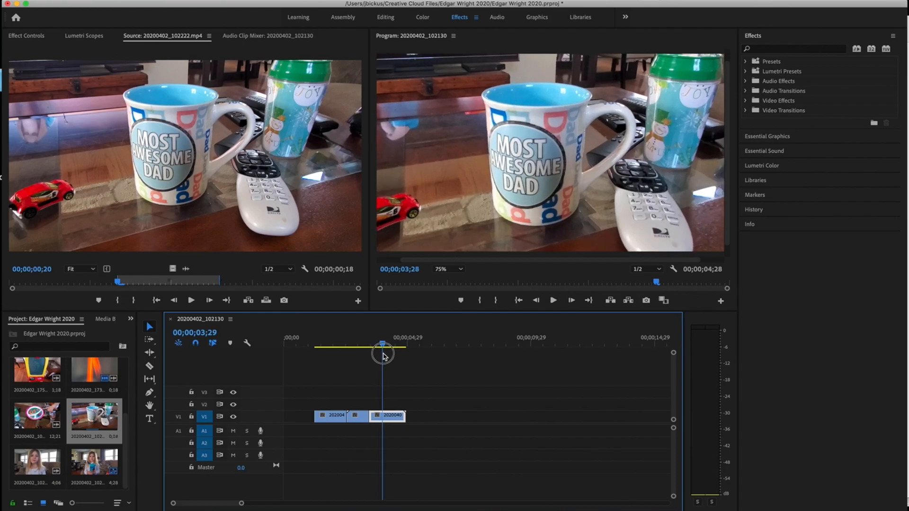
drag(383, 353, 397, 353)
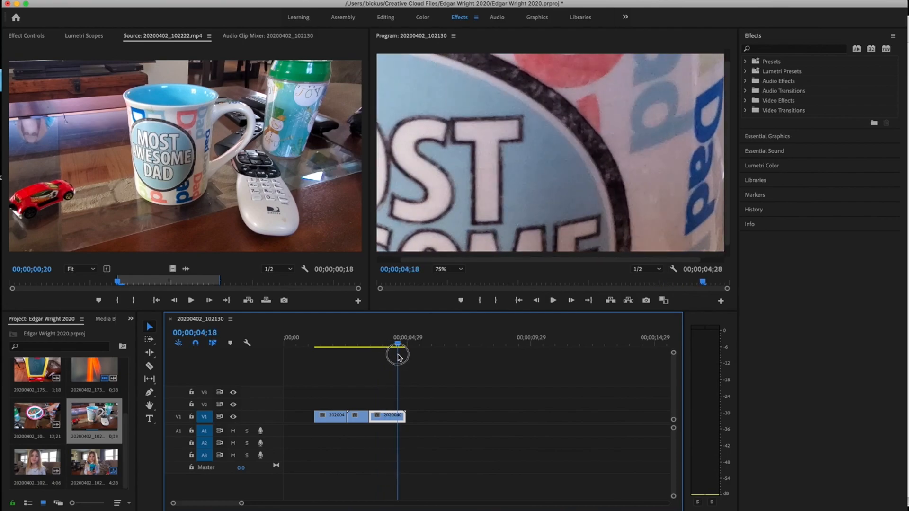
drag(398, 345, 385, 345)
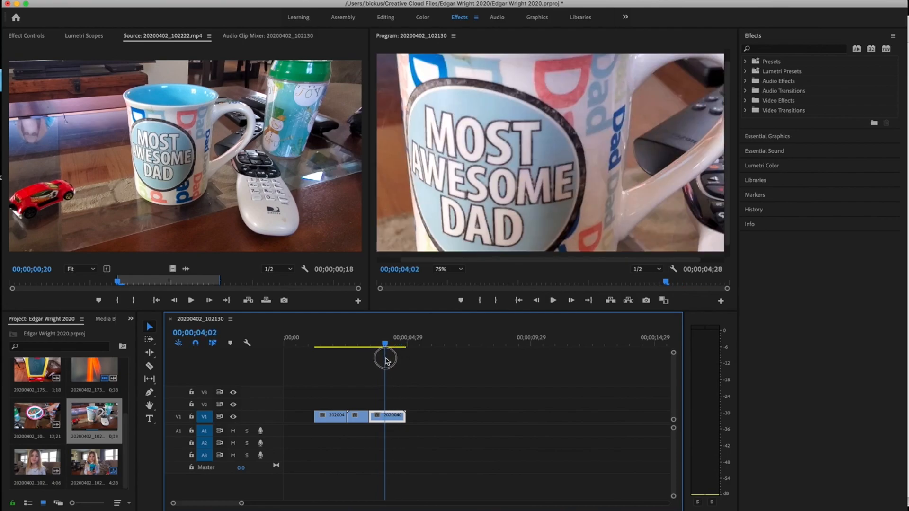
drag(386, 344, 389, 347)
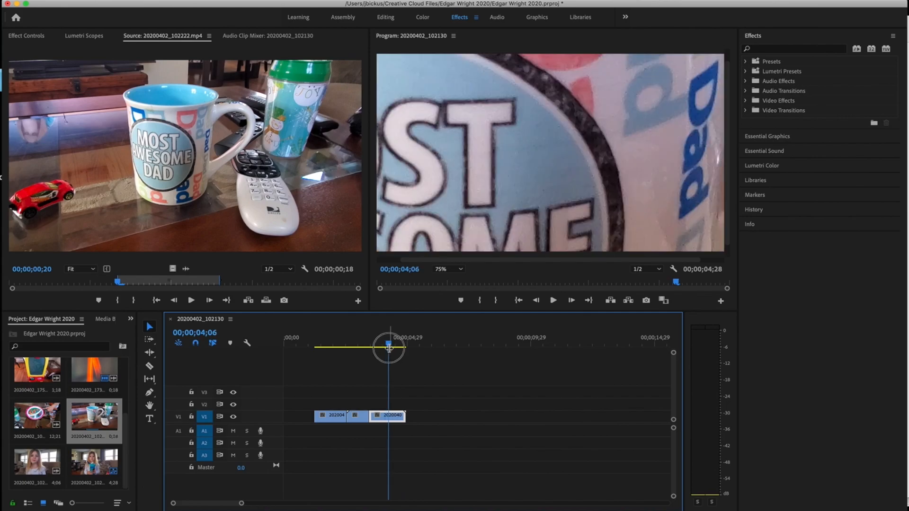
drag(389, 415, 394, 415)
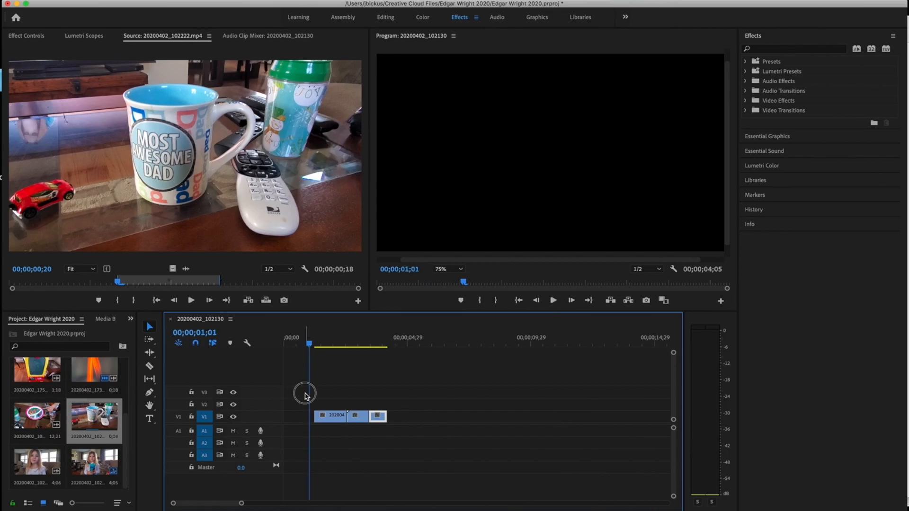
- Drag the three clips left to 00;00 so the sequence starts with no leading gap
drag(336, 416, 300, 416)
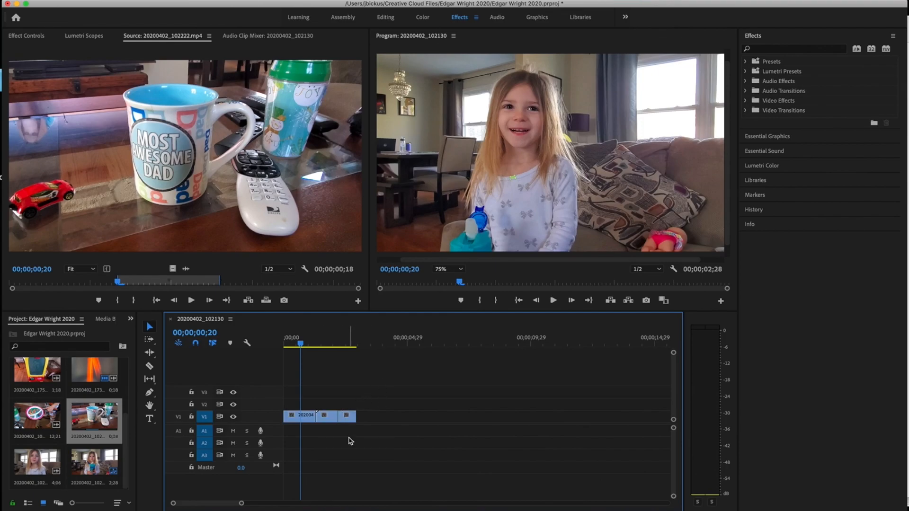
drag(350, 417, 318, 416)
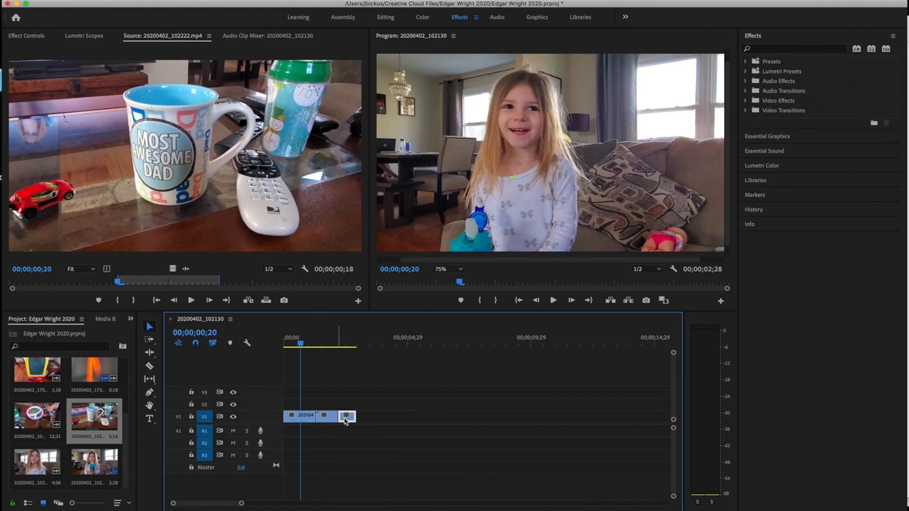
drag(325, 416, 318, 416)
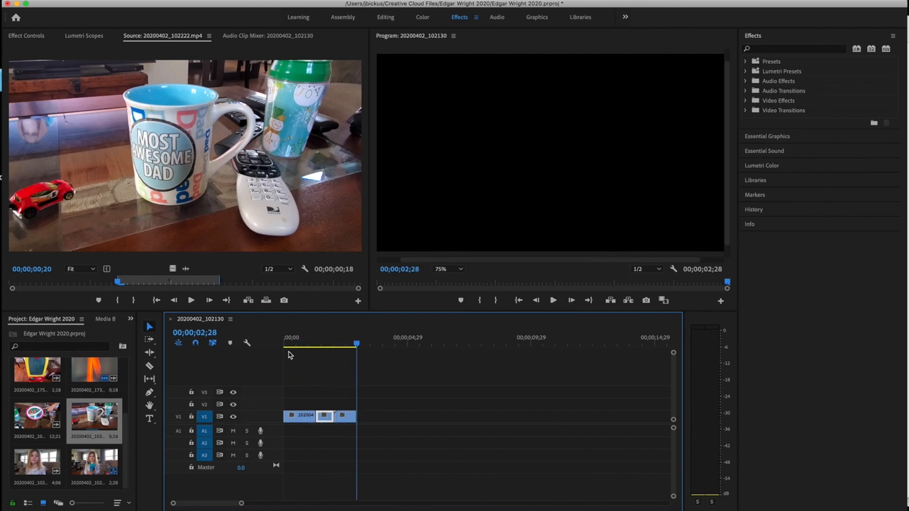
mouse_move(42, 420)
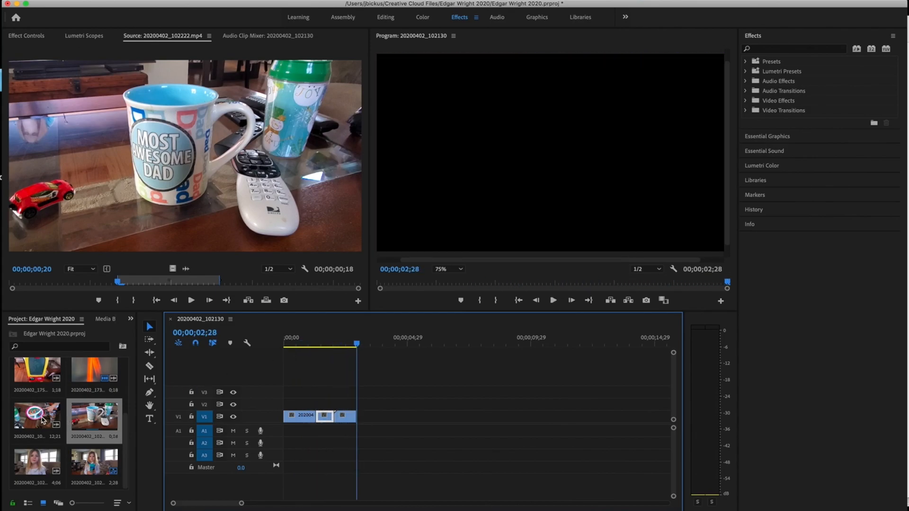
- Load the blurred camera-move footage and find the few frames around the flowered-plate shot
double_click(37, 415)
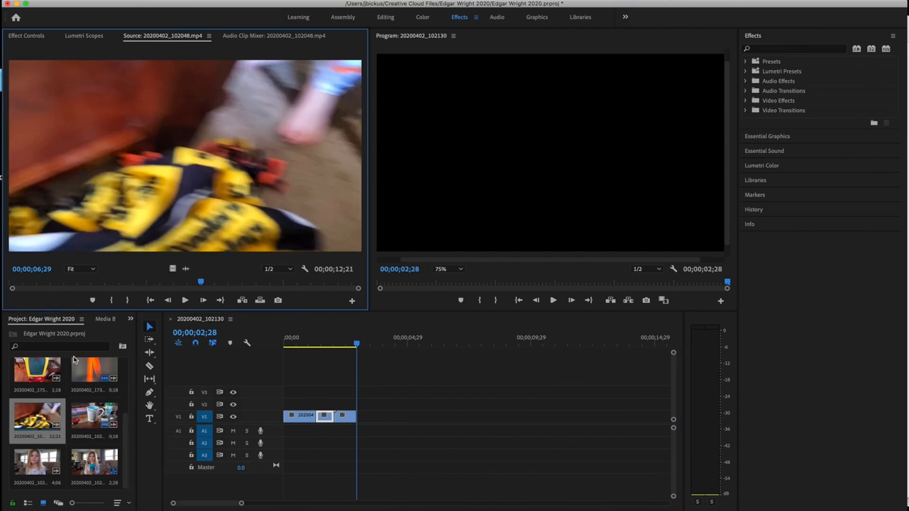
drag(201, 283, 126, 284)
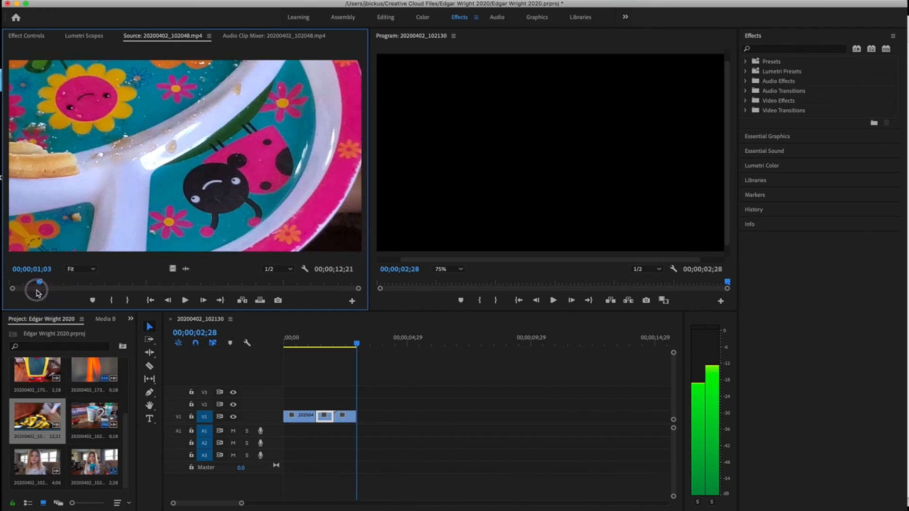
drag(39, 289, 26, 289)
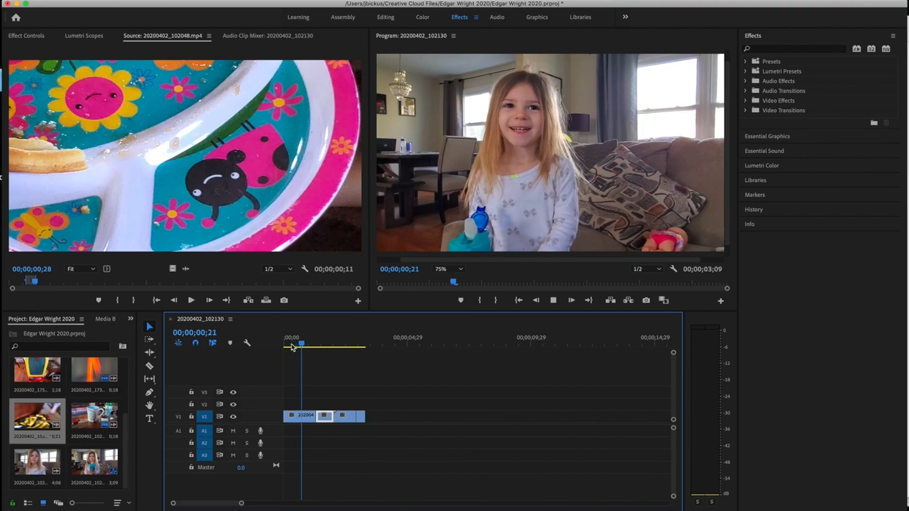
- Scrub the sequence across the new whip-pan clip ending near 3;09
drag(301, 346, 352, 347)
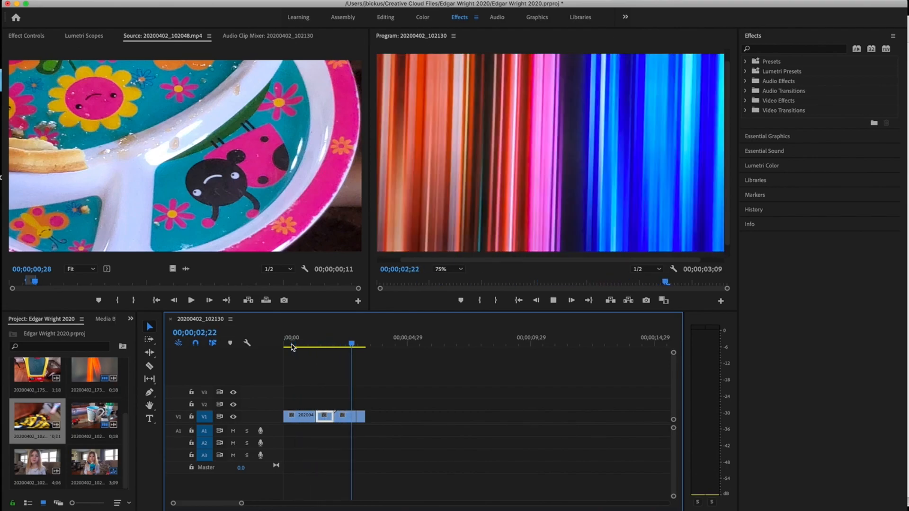
click(306, 347)
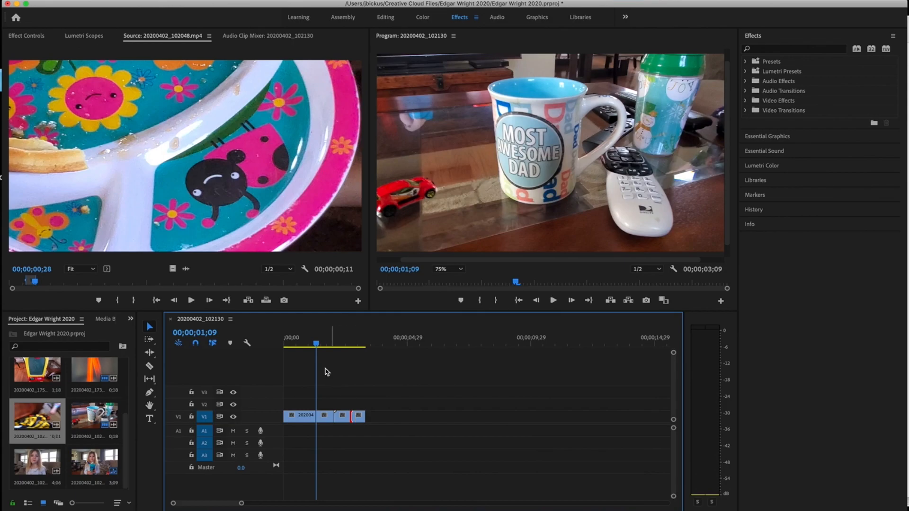
click(552, 300)
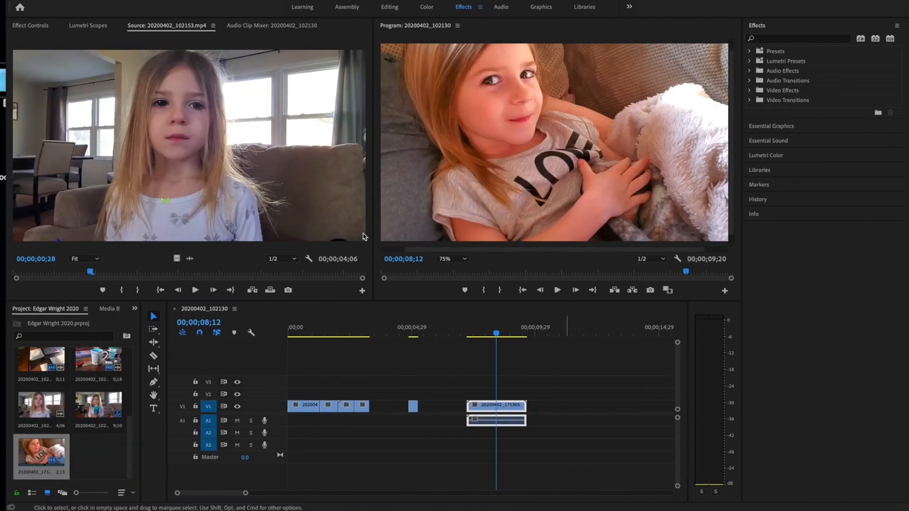
mouse_move(548, 340)
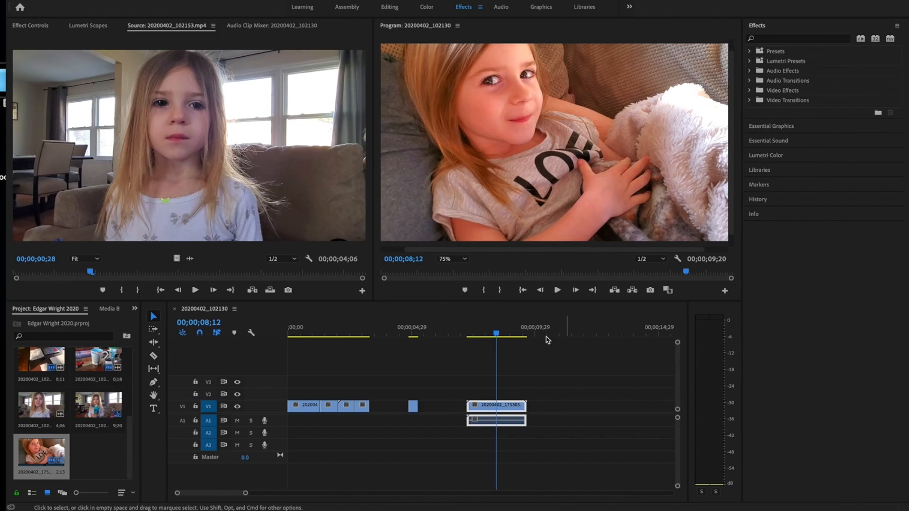
mouse_move(410, 337)
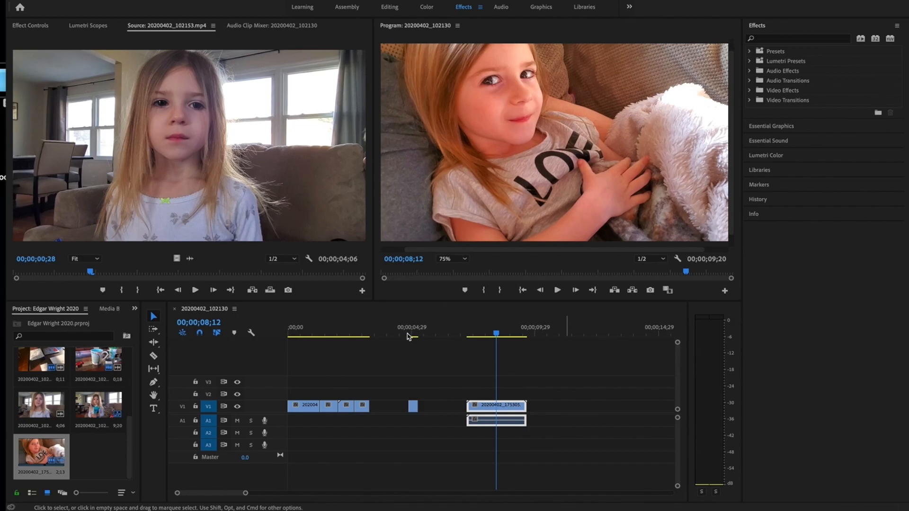
- Jump to the short easel clip near five seconds and review its blurred swing
click(409, 338)
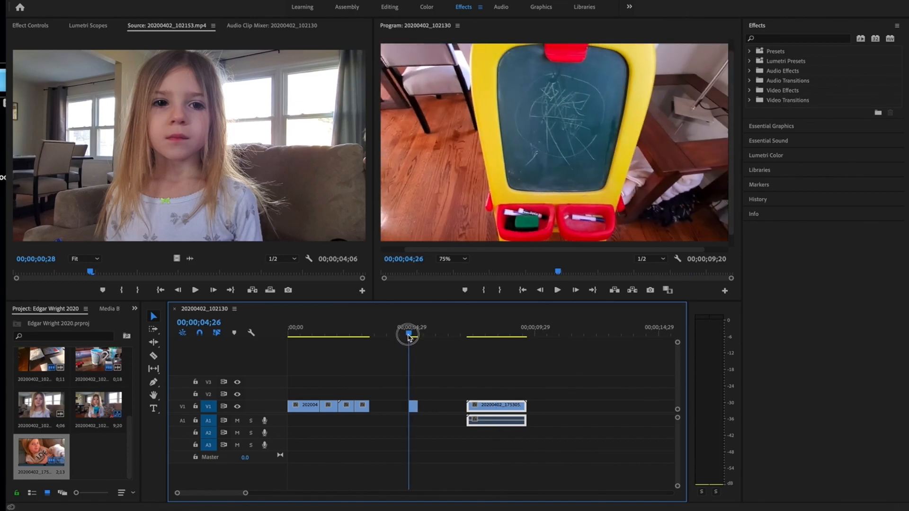
drag(407, 335, 413, 335)
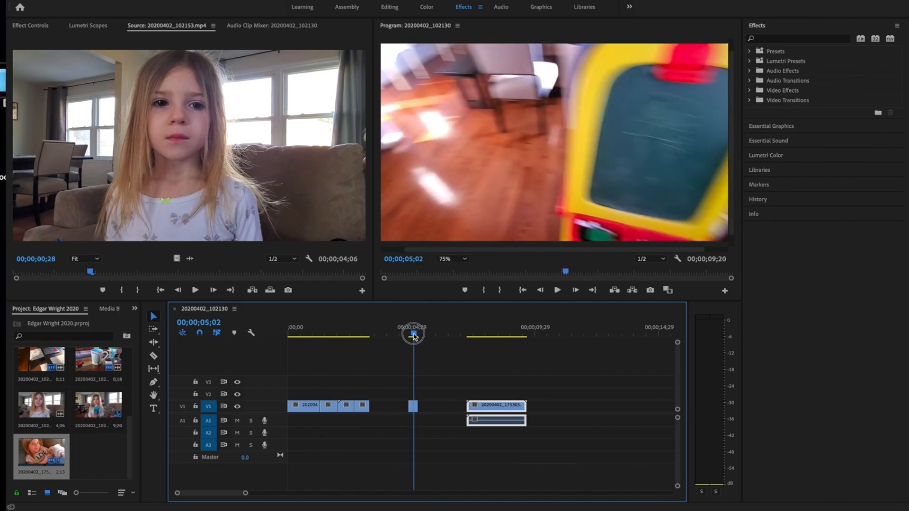
drag(413, 335, 410, 335)
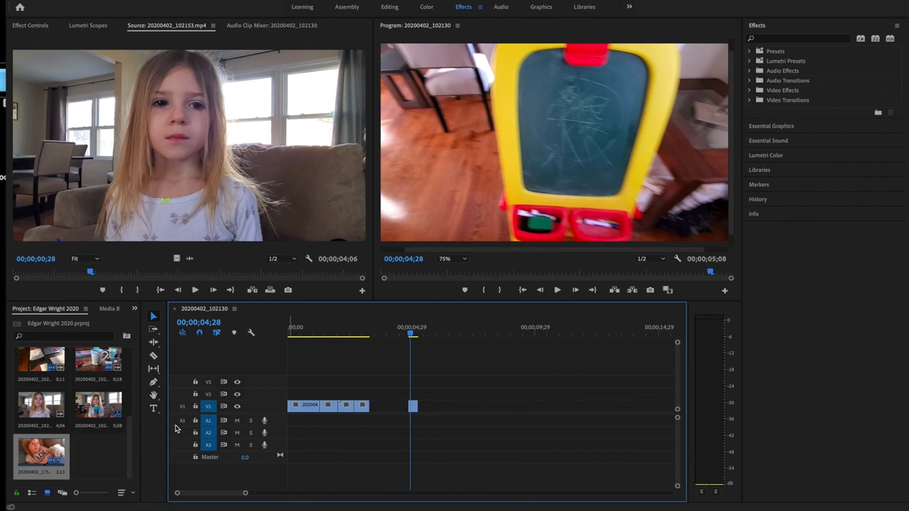
- Load the blanket/couch footage and scrub to the blurry camera move where the girl appears
double_click(41, 454)
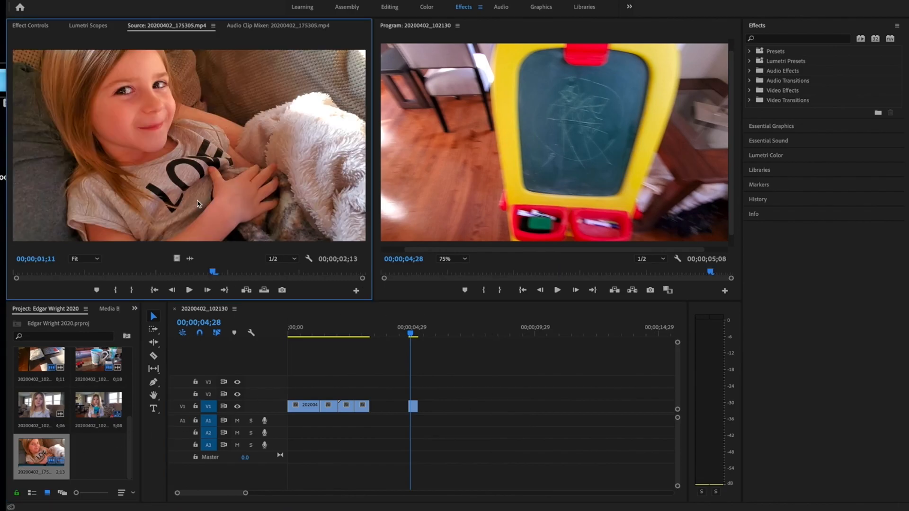
drag(213, 272, 85, 273)
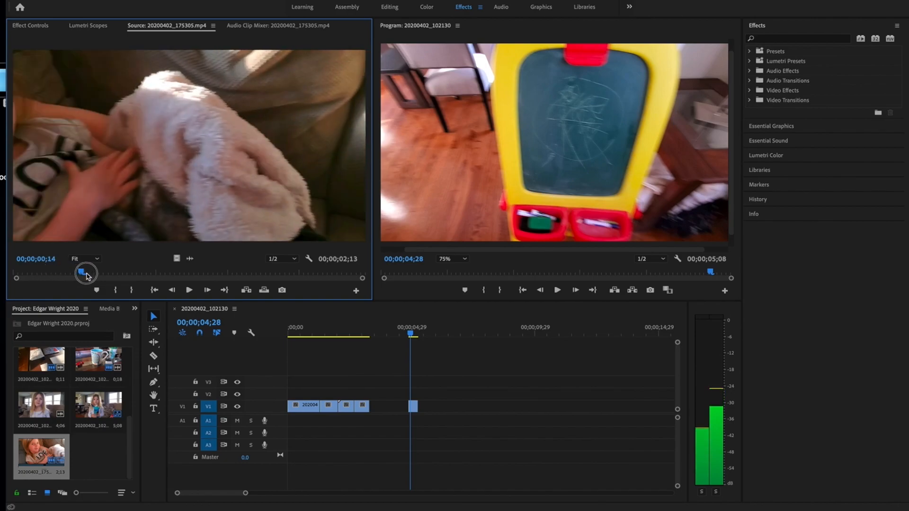
drag(86, 273, 52, 277)
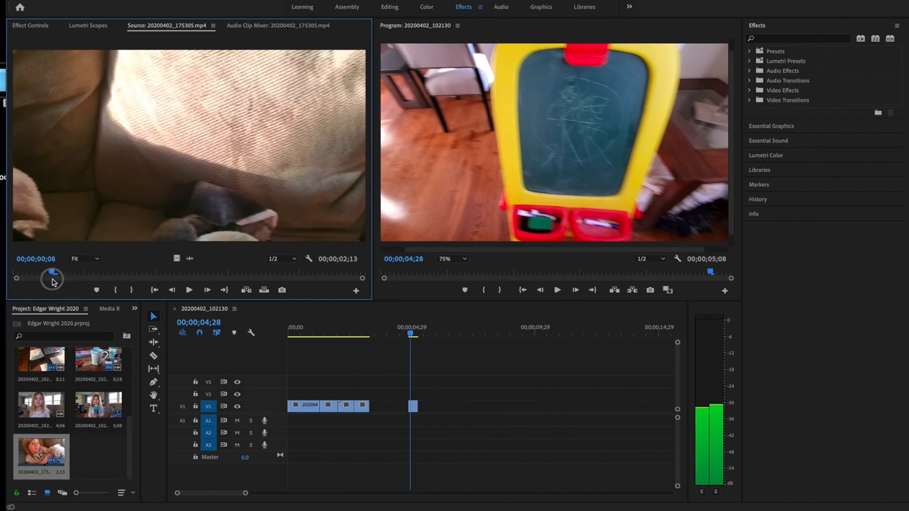
drag(52, 279, 126, 278)
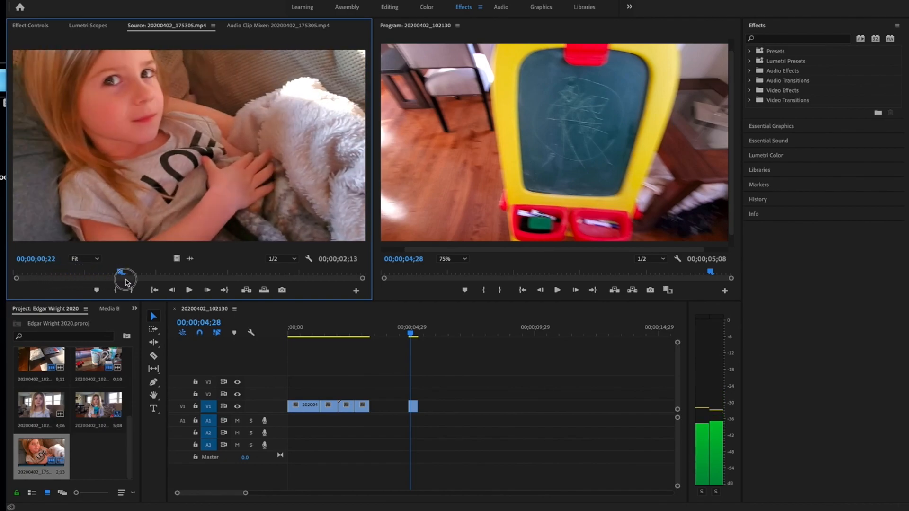
drag(126, 277, 37, 278)
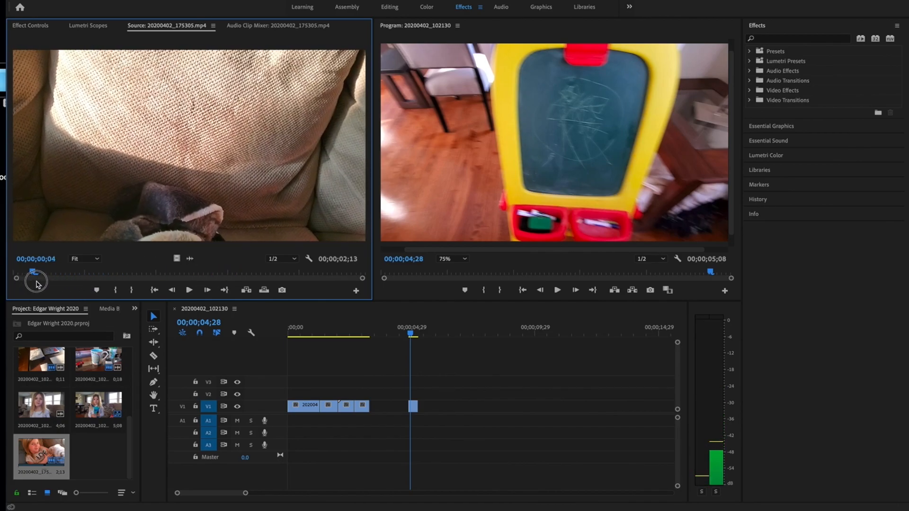
- Choose the 13-frame blurred blanket stretch and place it after the easel clip, ending near 5;21
drag(35, 273, 126, 273)
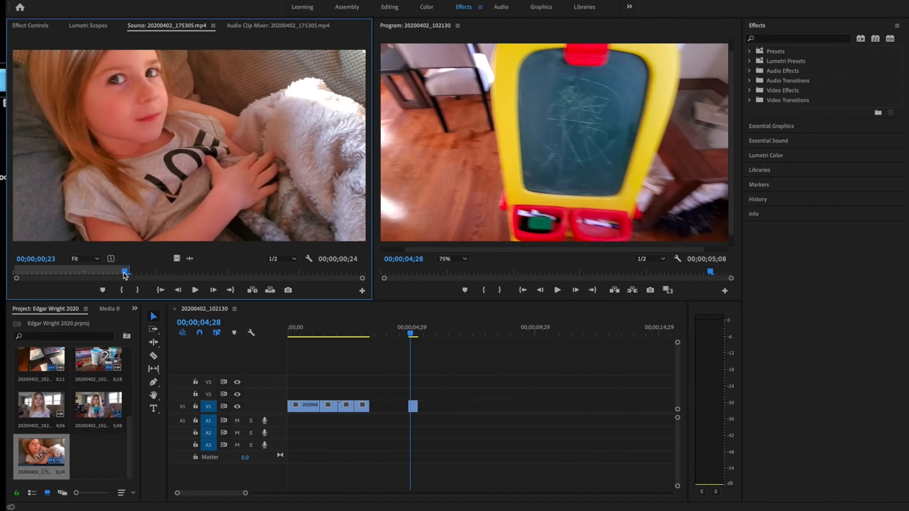
drag(125, 273, 65, 276)
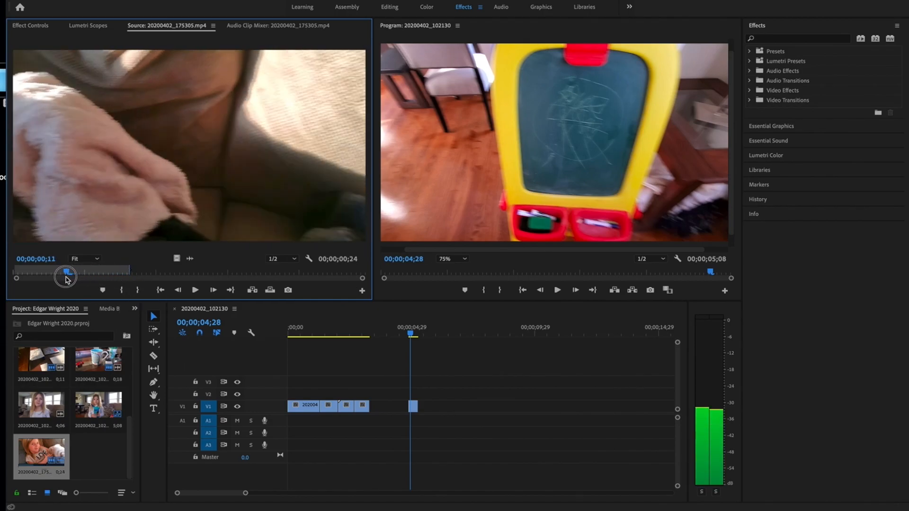
drag(66, 275, 55, 275)
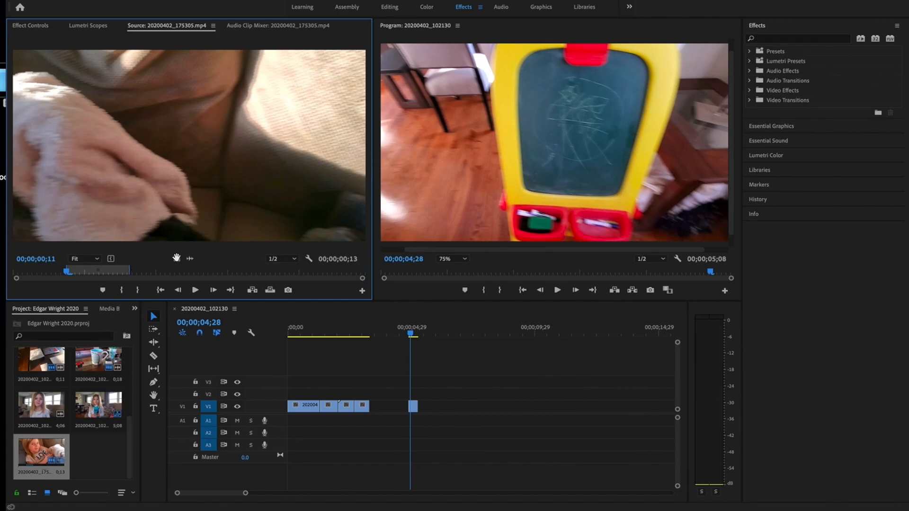
drag(410, 405, 420, 404)
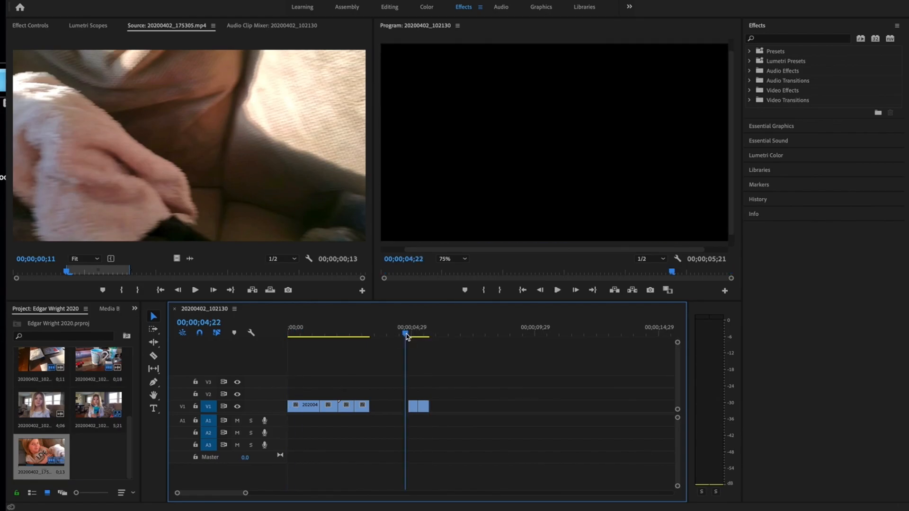
- Review the easel-to-couch whip-pan, trim the easel clip's end, and close the gap so the clips end near 4;01
click(426, 335)
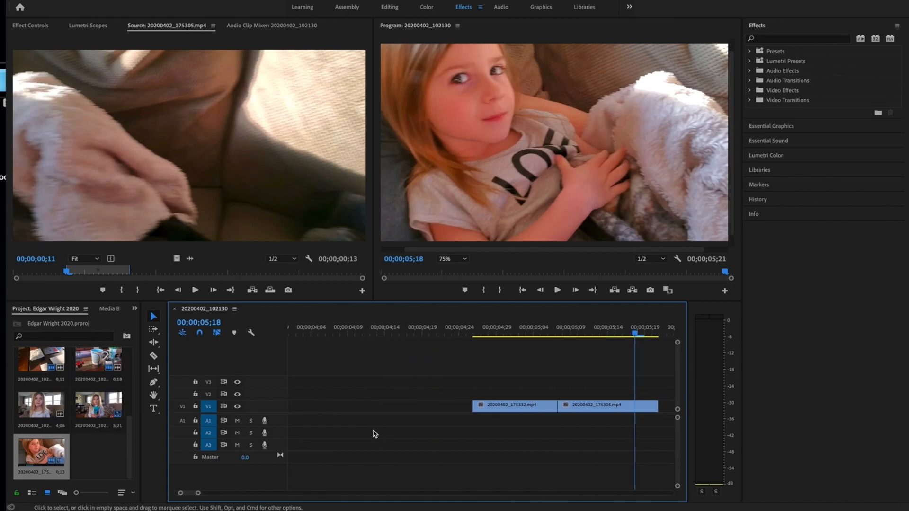
drag(635, 335, 426, 336)
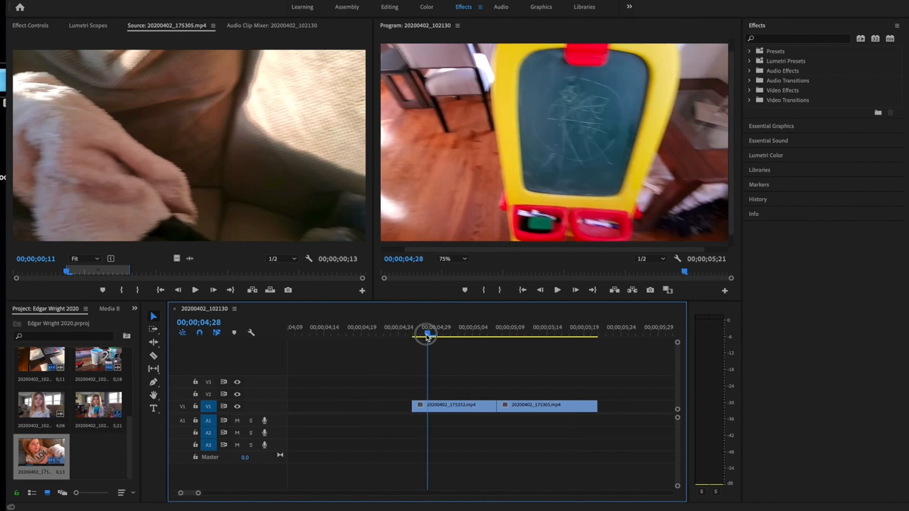
drag(427, 335, 481, 339)
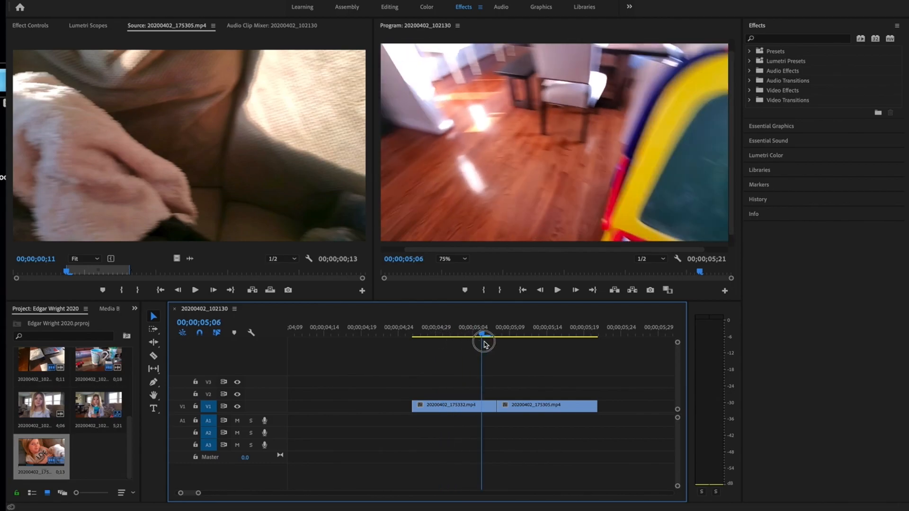
drag(484, 341, 466, 341)
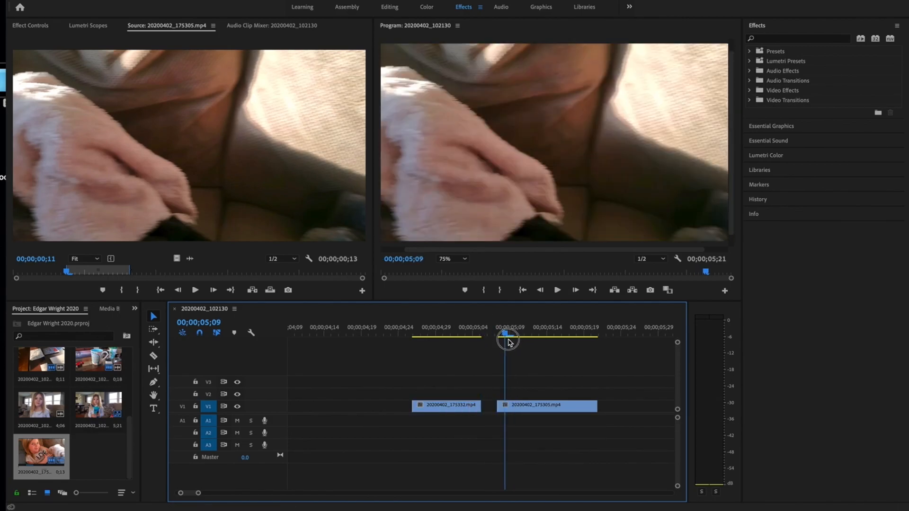
drag(508, 405, 505, 404)
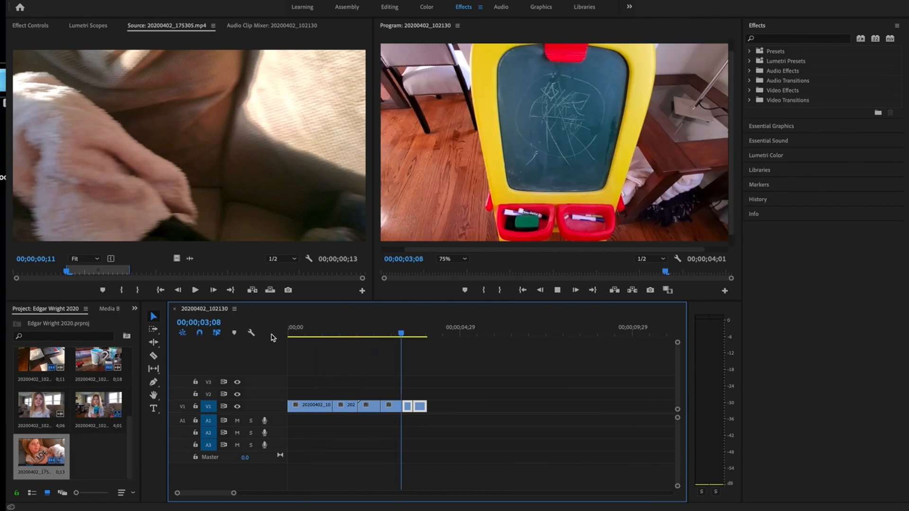
- Render the sequence's effects from in to out via the Sequence menu
click(311, 327)
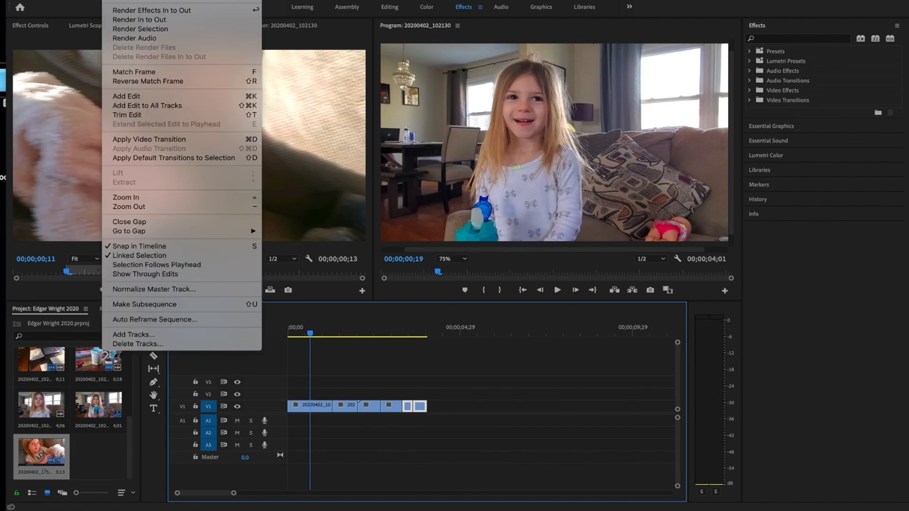
click(139, 19)
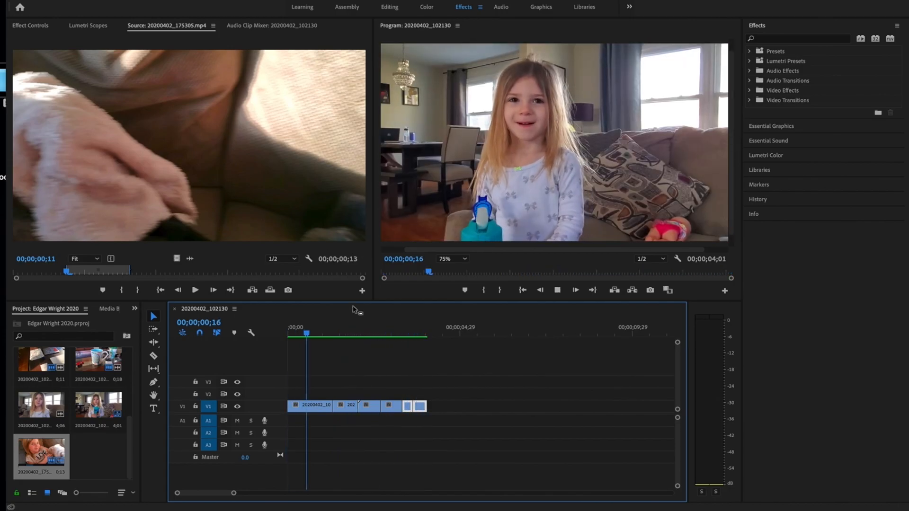
- Review the rendered montage, then drop an extra drawings clip after the whip-pans and trim both its edges
drag(306, 333, 388, 334)
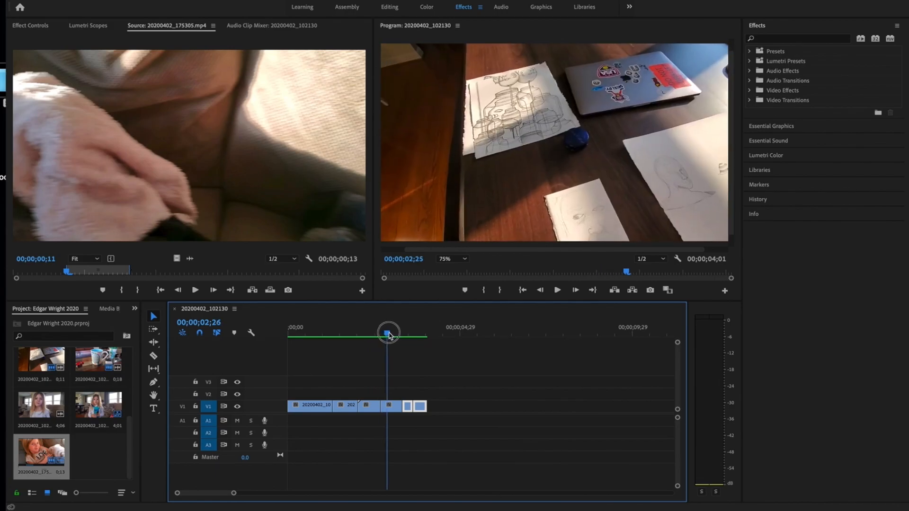
drag(388, 334, 378, 333)
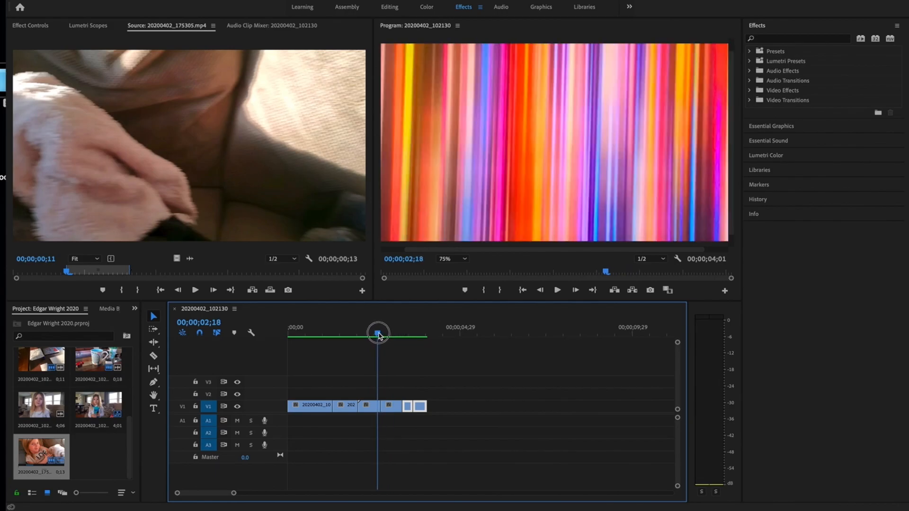
drag(377, 334, 387, 334)
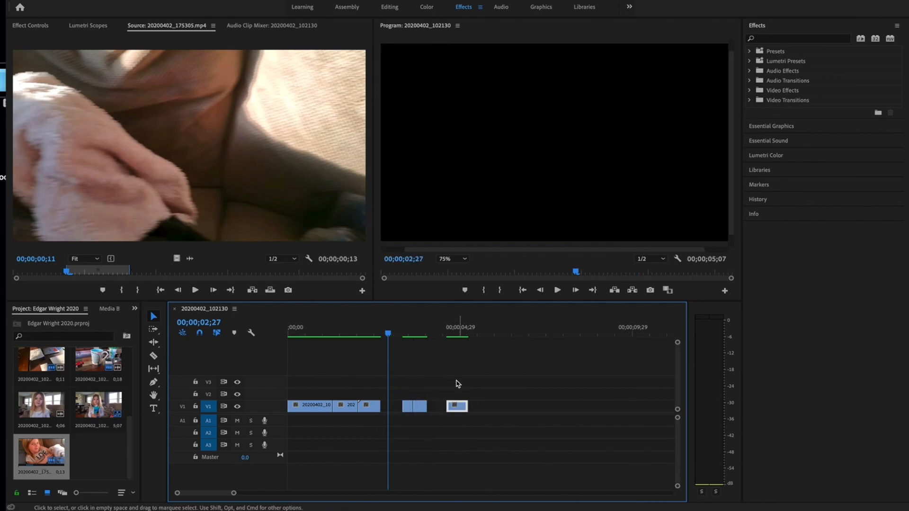
drag(457, 407, 473, 406)
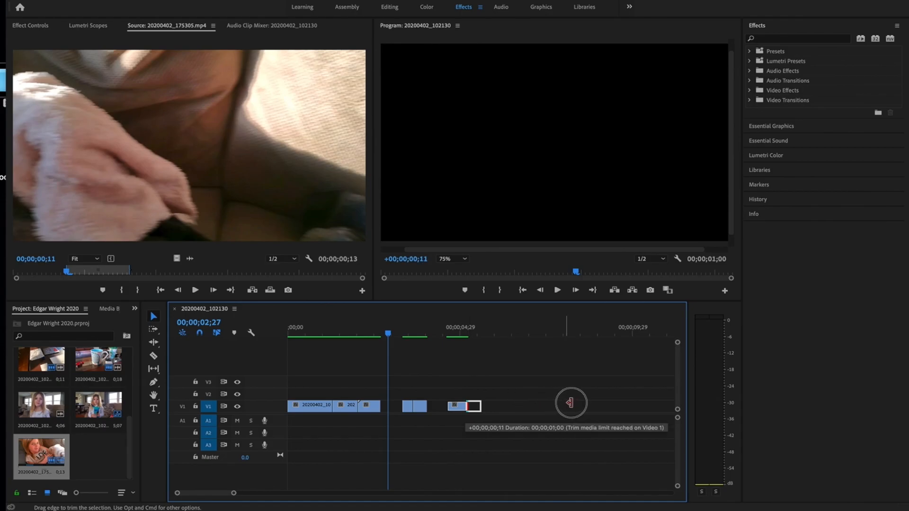
drag(571, 403, 432, 404)
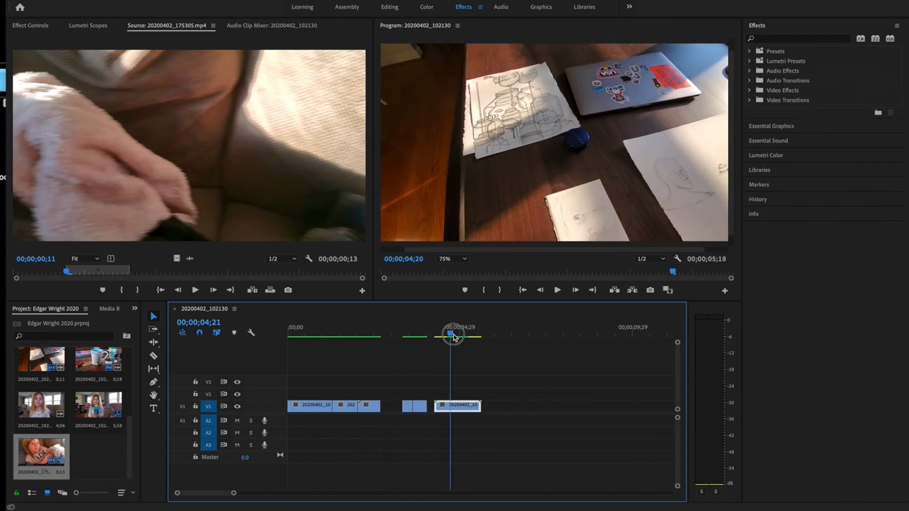
- Scrub the new drawings clip, then discard it and ripple the whip-pan clips left so the sequence ends near 3;13
drag(454, 335, 446, 335)
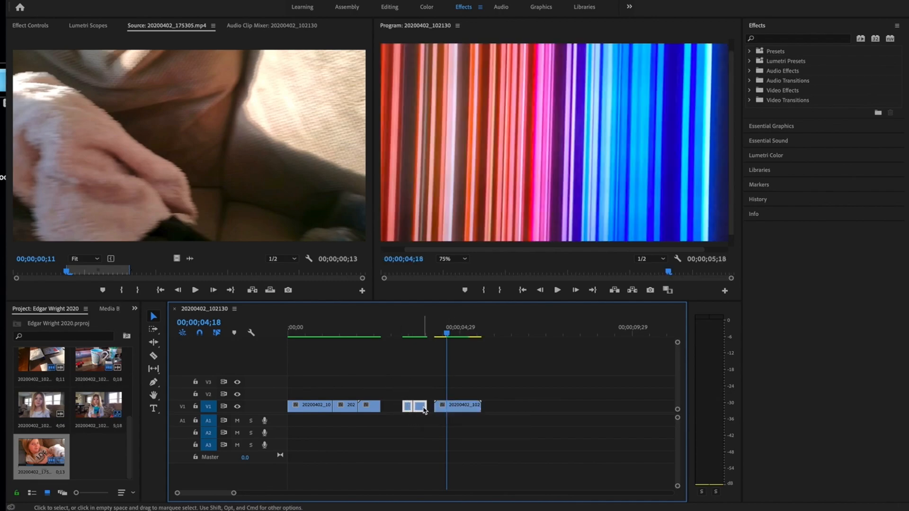
click(458, 405)
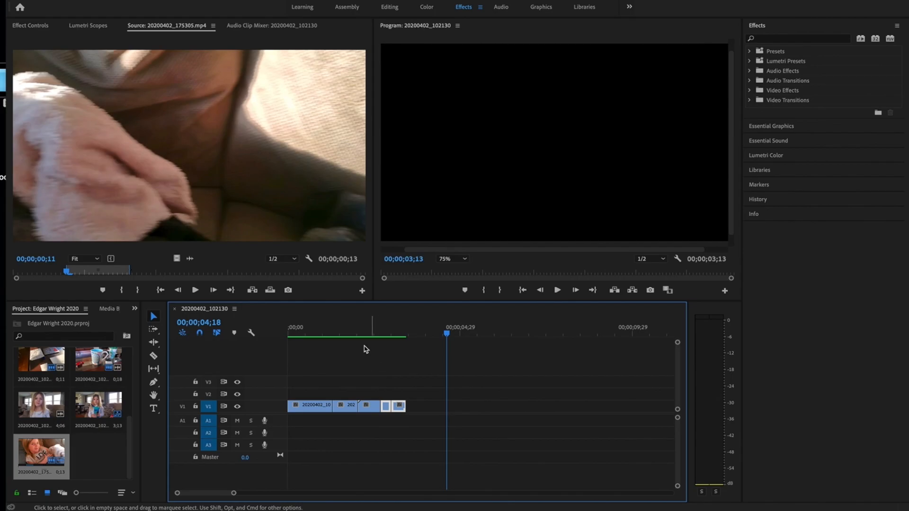
- Ripple-trim the middle clips so the sequence runs 3;02 and scrub back to the mug shot
click(288, 327)
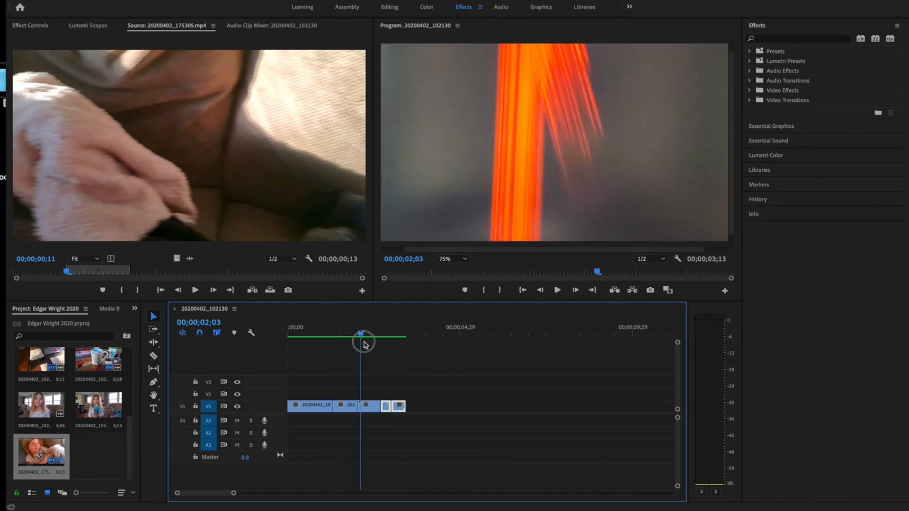
drag(363, 342, 341, 342)
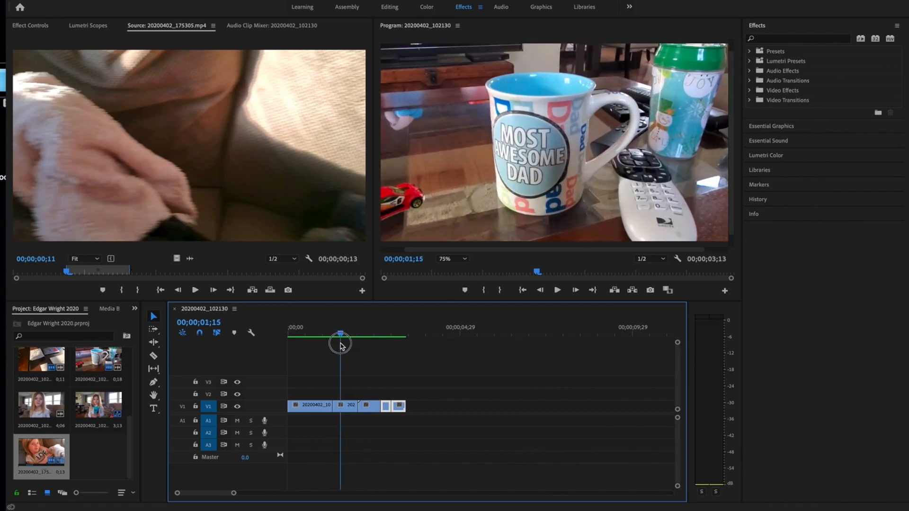
drag(340, 347, 346, 346)
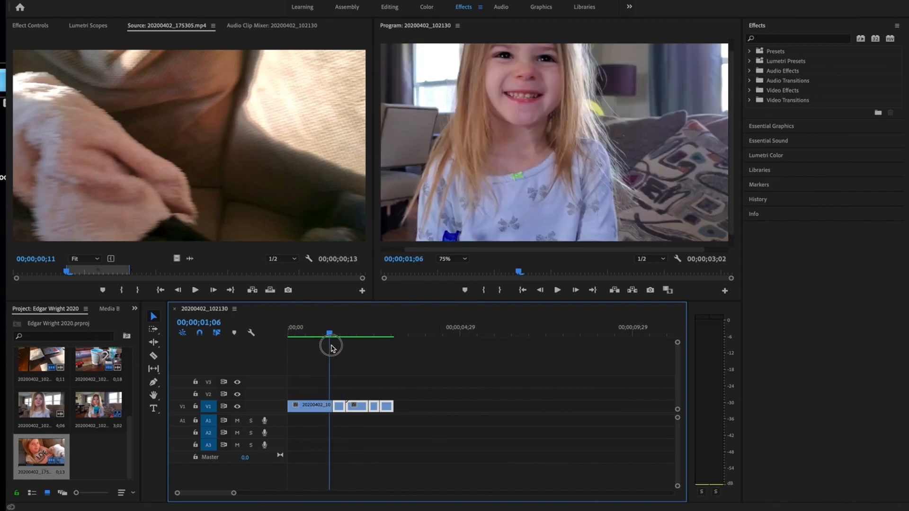
- Preview the zoom cut on the girl and the whip-pan transition that follows
drag(329, 345, 327, 345)
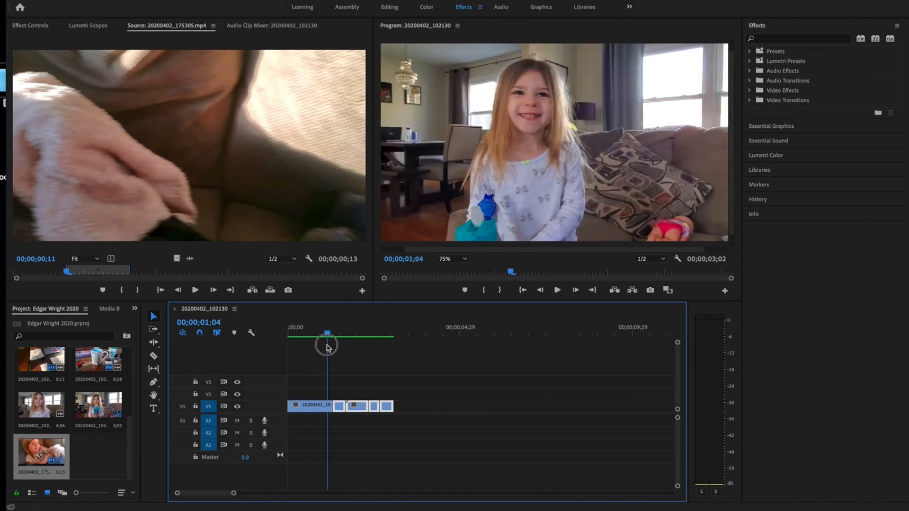
drag(326, 348, 377, 349)
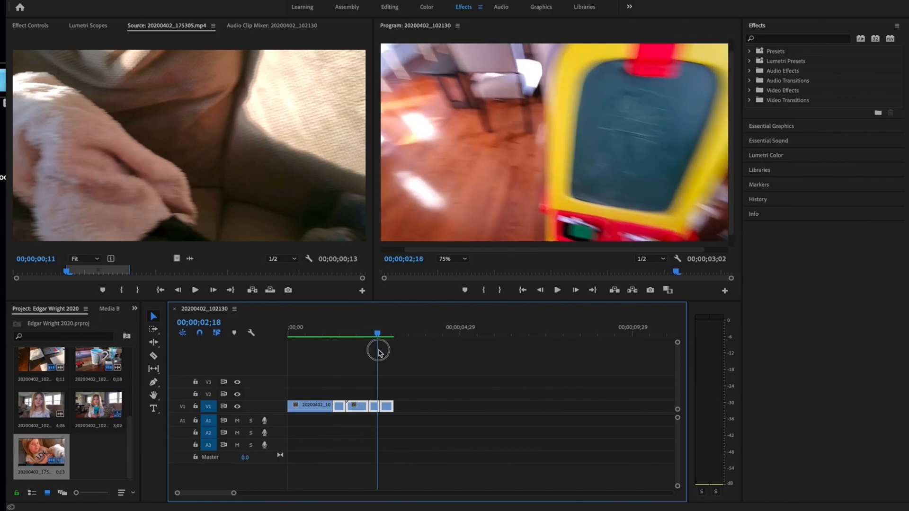
drag(378, 351, 370, 361)
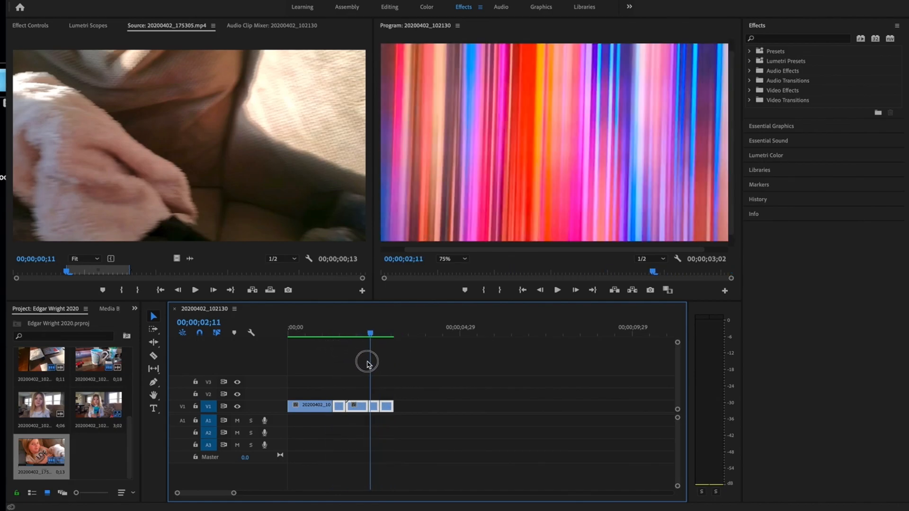